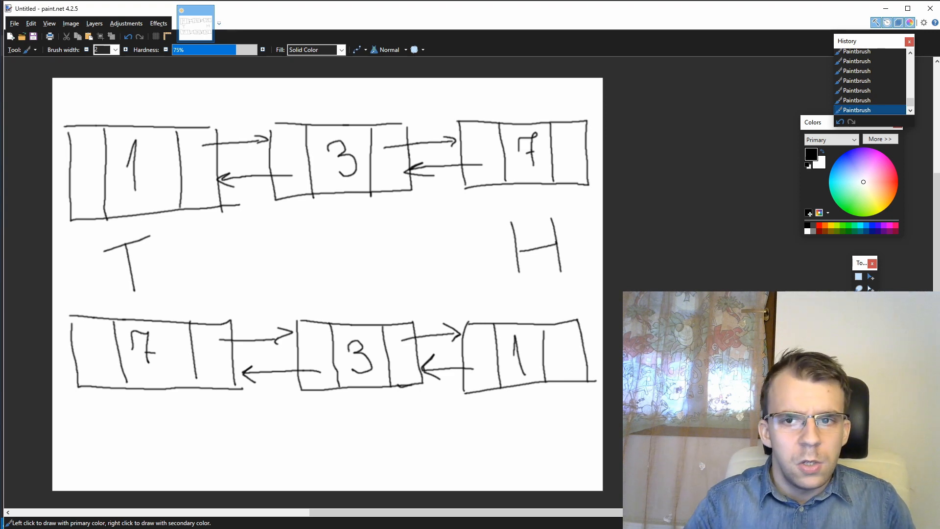
{"action": "mouse_move", "coordinate": [487, 178]}
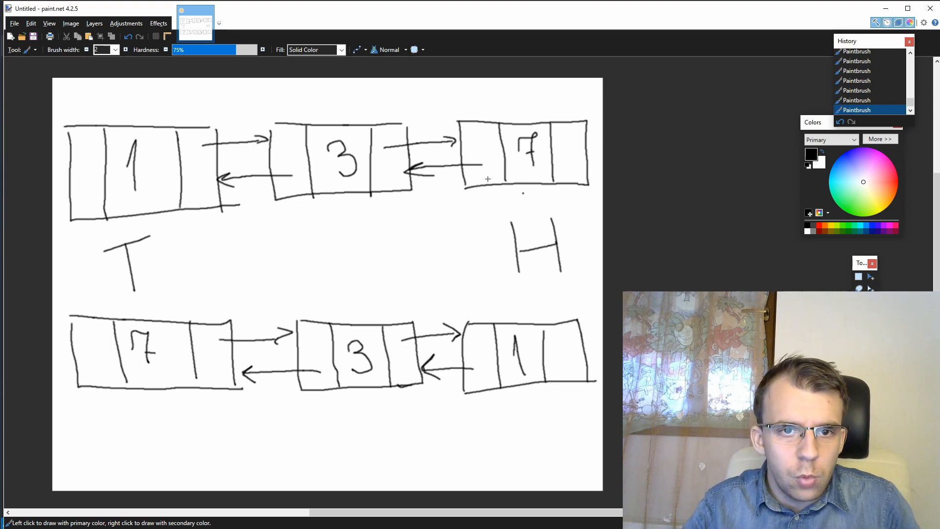
{"action": "mouse_move", "coordinate": [17, 116]}
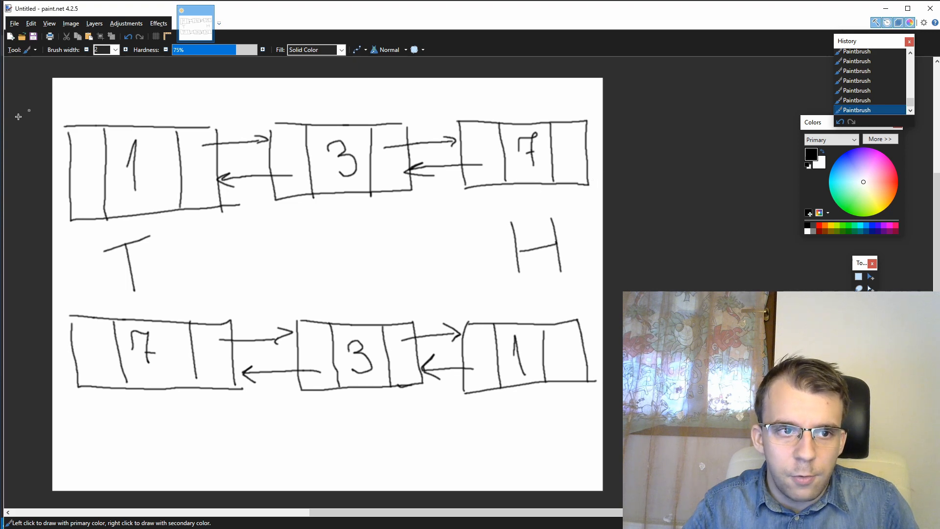
{"action": "mouse_move", "coordinate": [263, 167]}
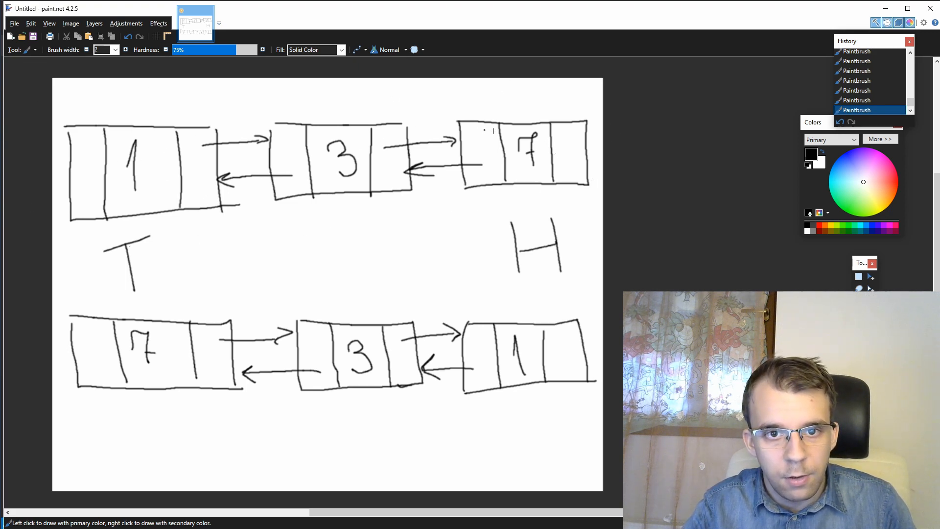
{"action": "mouse_move", "coordinate": [396, 139]}
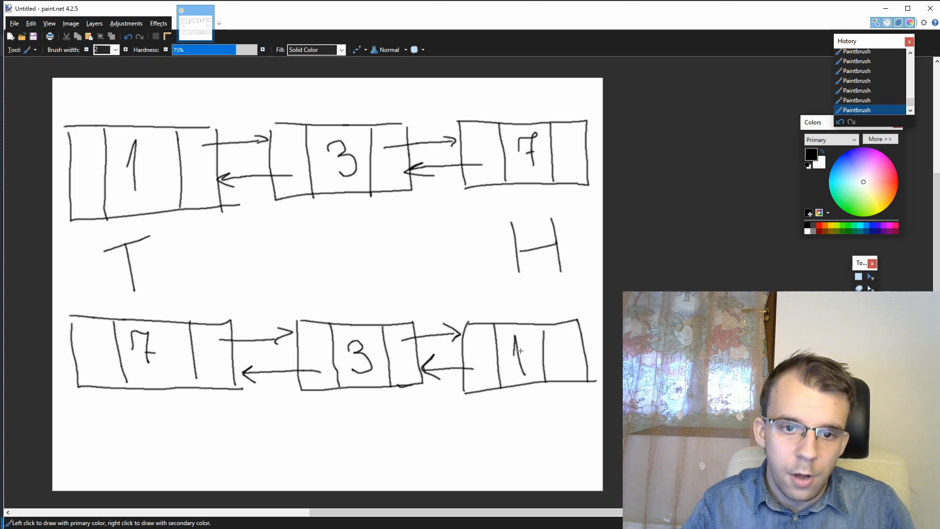
{"action": "mouse_move", "coordinate": [279, 385]}
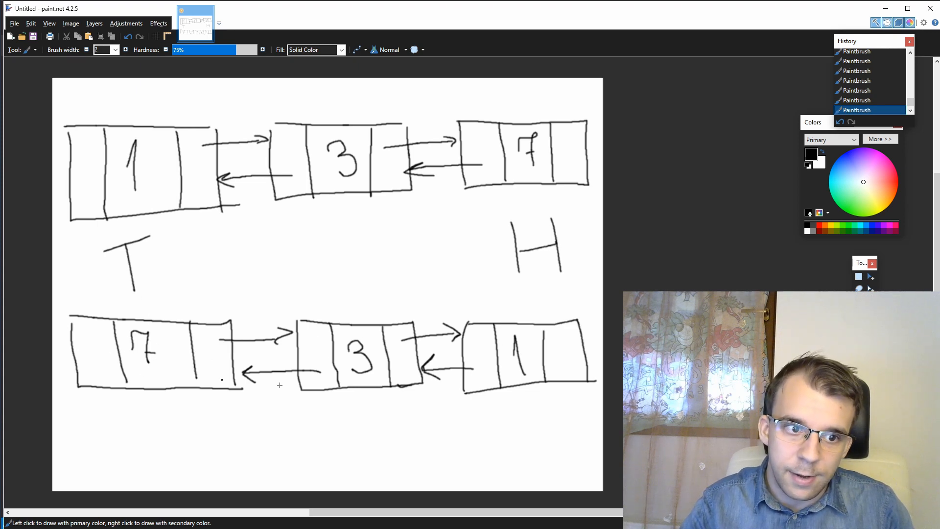
{"action": "mouse_move", "coordinate": [516, 388]}
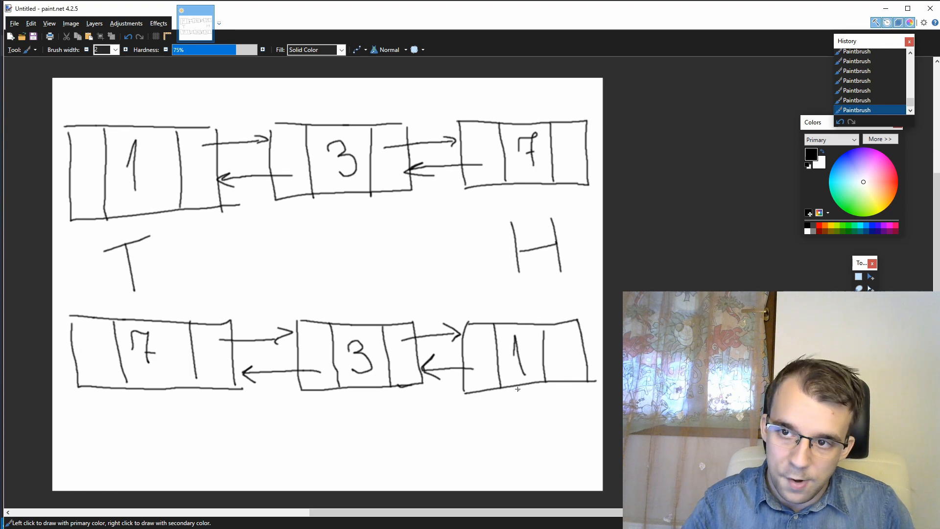
{"action": "mouse_move", "coordinate": [487, 396]}
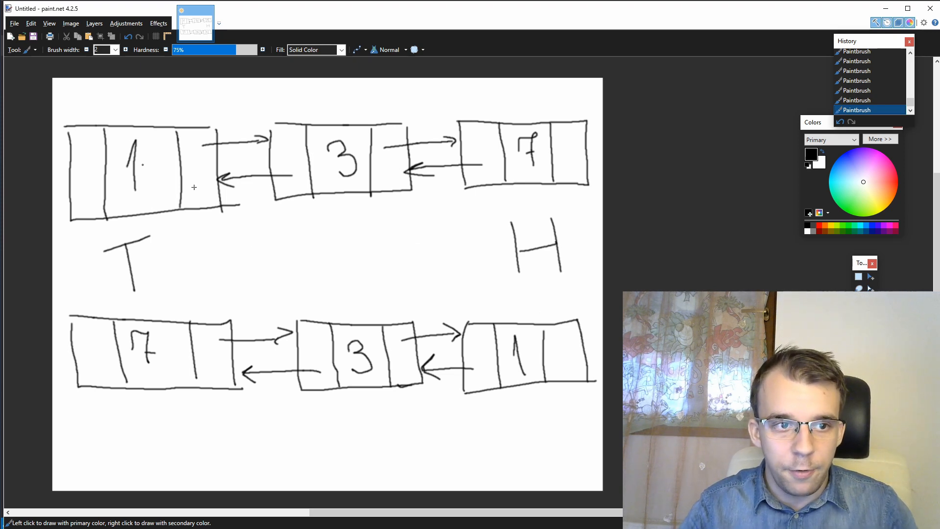
{"action": "mouse_move", "coordinate": [144, 194]}
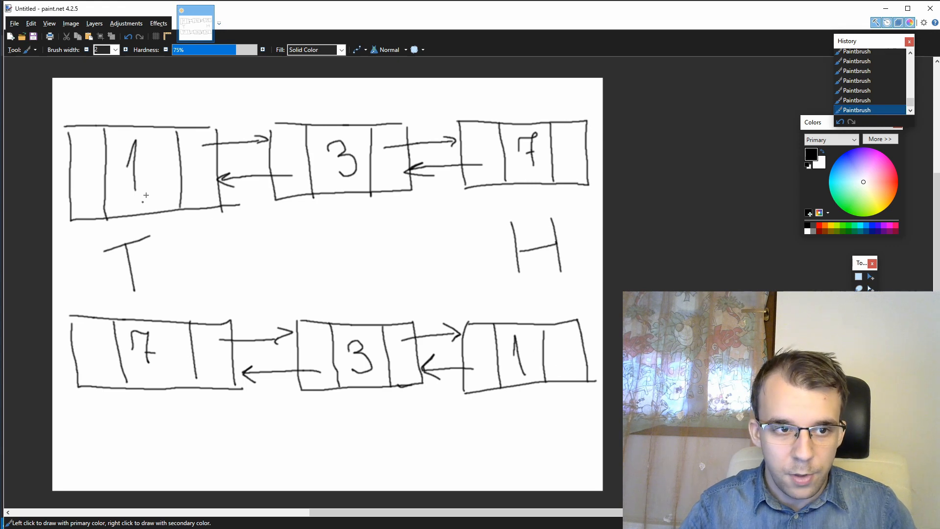
{"action": "mouse_move", "coordinate": [129, 133]}
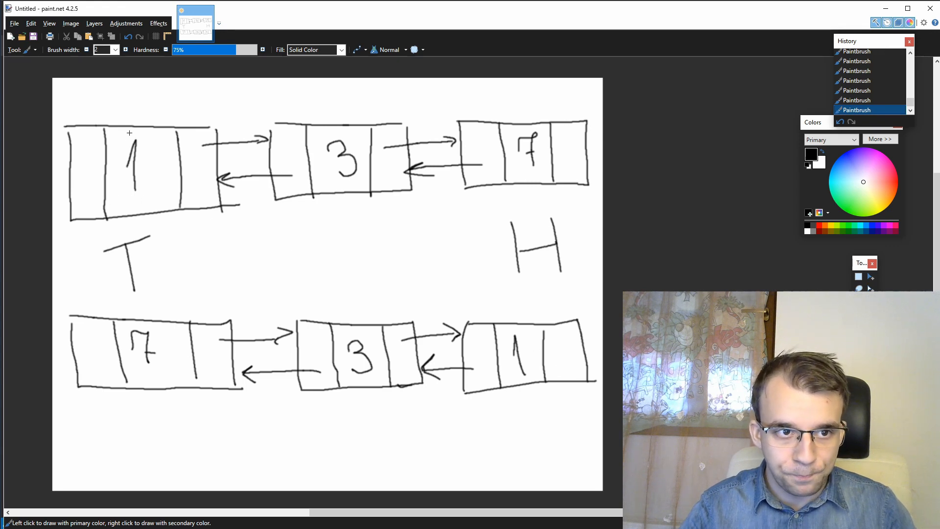
- With a pink brush, circle the forward arrow from node 1 to node 3 in the upper list
{"action": "left_click", "coordinate": [890, 172]}
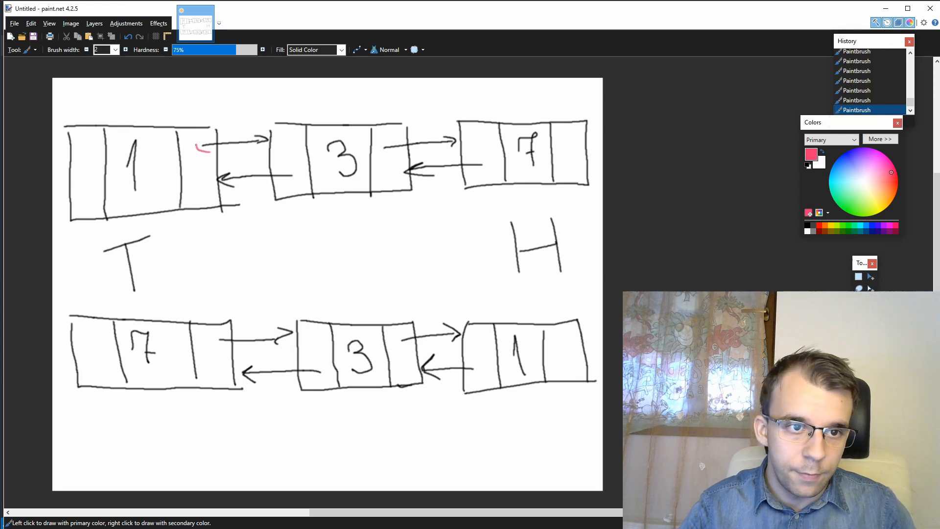
{"action": "left_click_drag", "start_coordinate": [204, 147], "coordinate": [270, 135]}
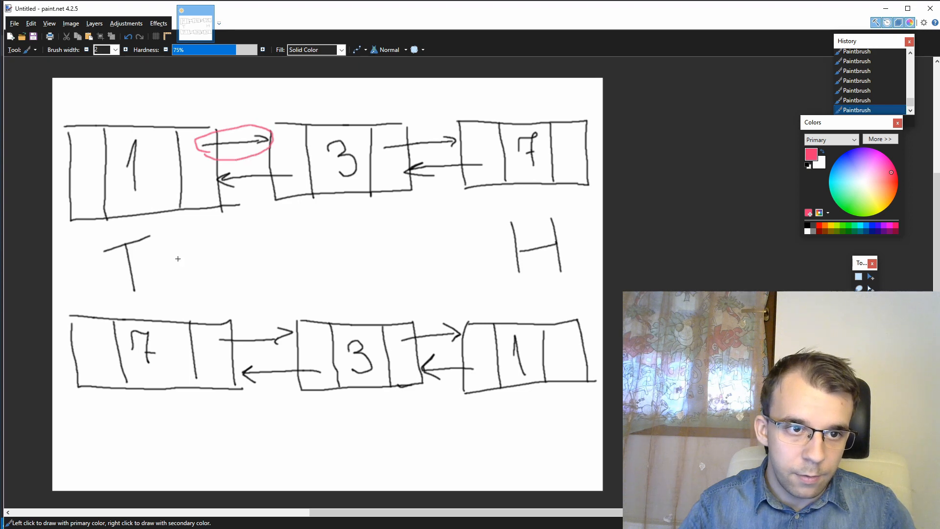
{"action": "mouse_move", "coordinate": [148, 180]}
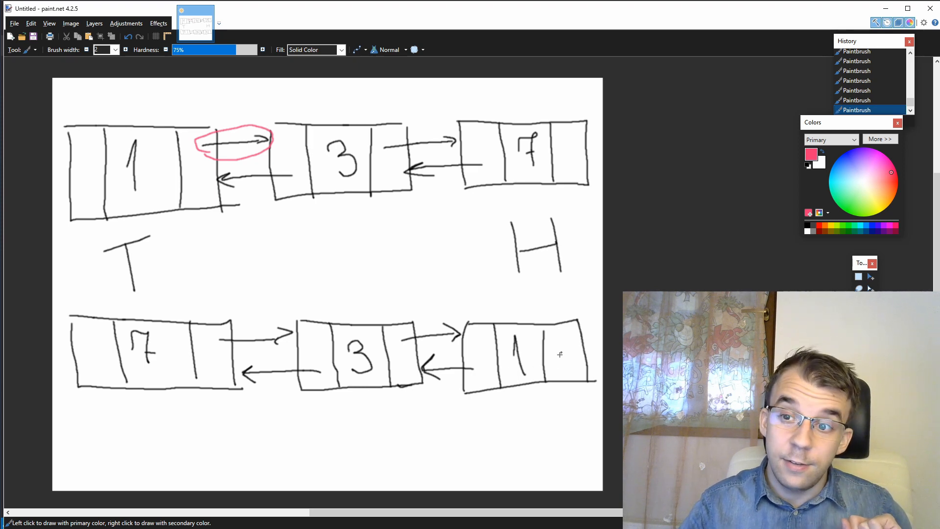
{"action": "mouse_move", "coordinate": [559, 354]}
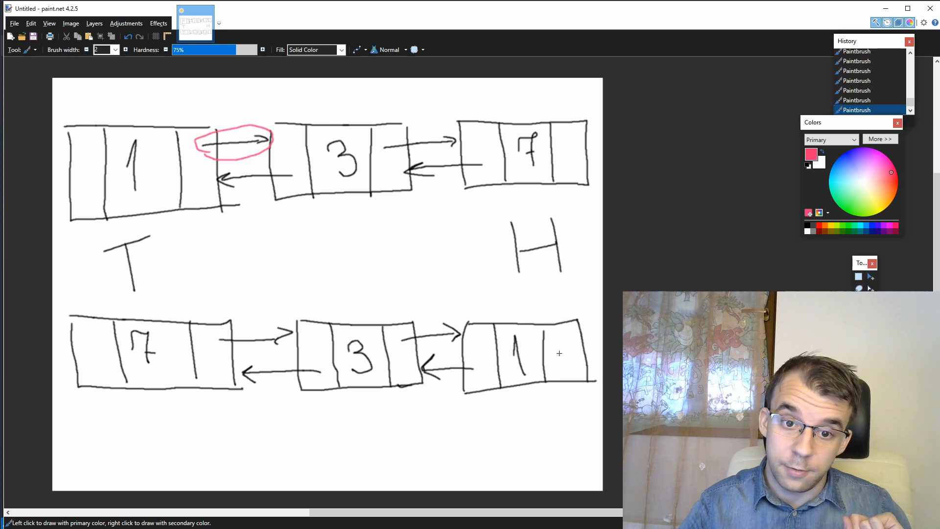
{"action": "mouse_move", "coordinate": [287, 212]}
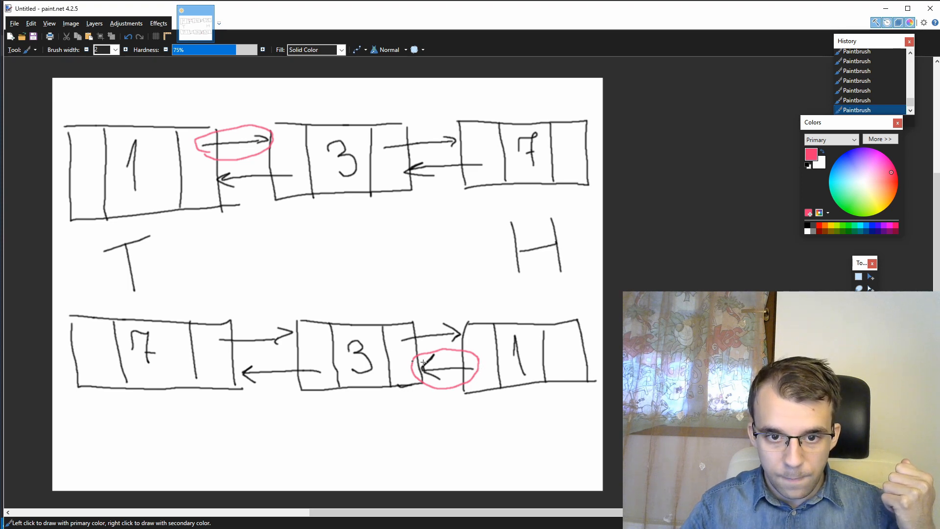
{"action": "mouse_move", "coordinate": [137, 218]}
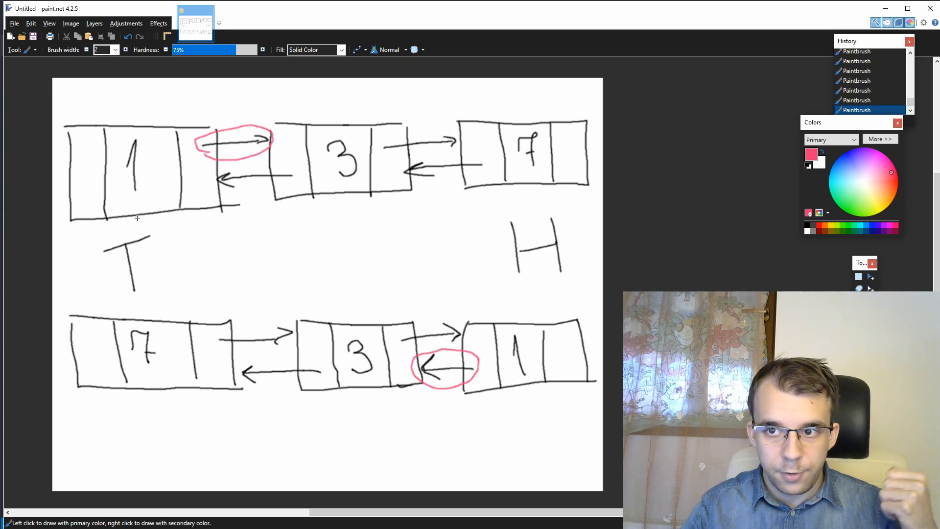
{"action": "mouse_move", "coordinate": [84, 188]}
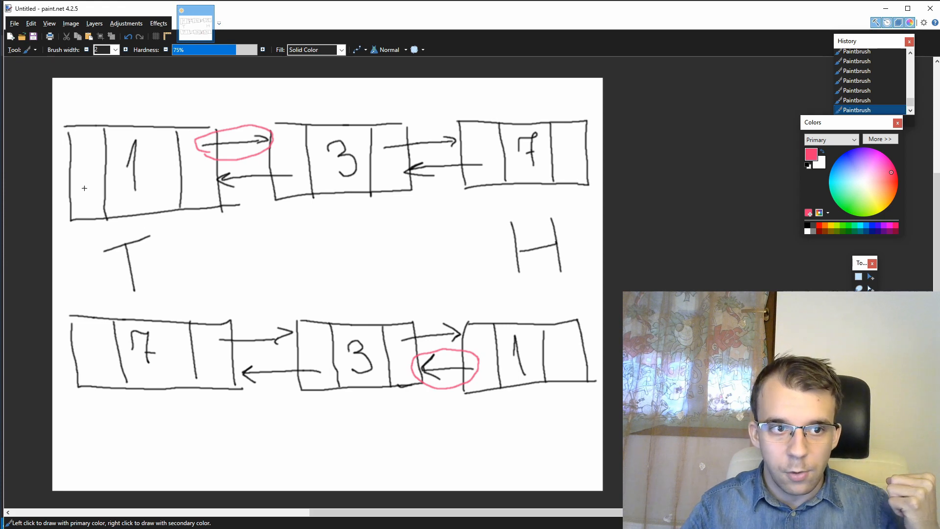
{"action": "mouse_move", "coordinate": [106, 189]}
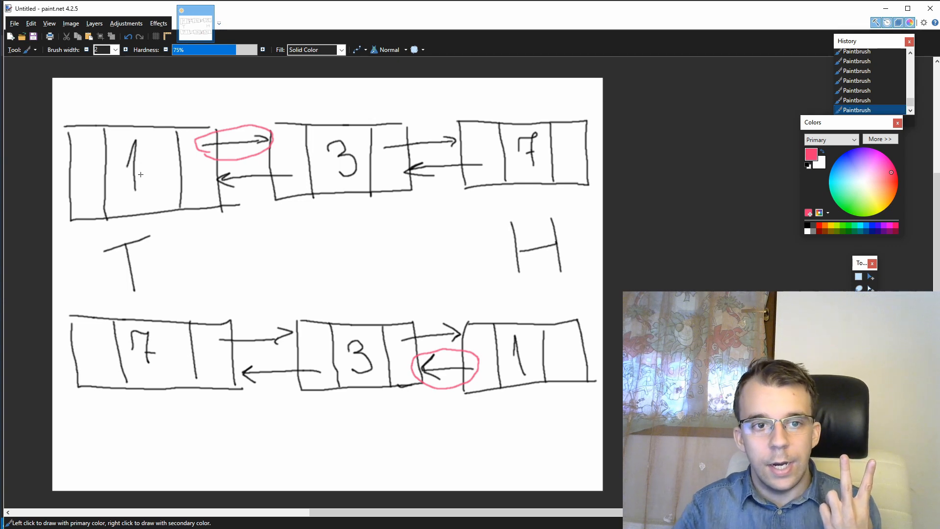
{"action": "mouse_move", "coordinate": [191, 175]}
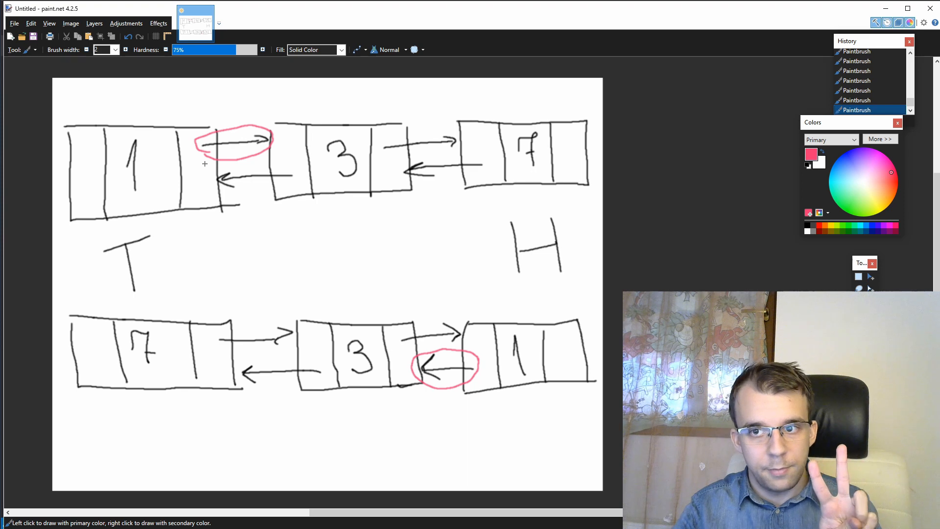
{"action": "mouse_move", "coordinate": [172, 207]}
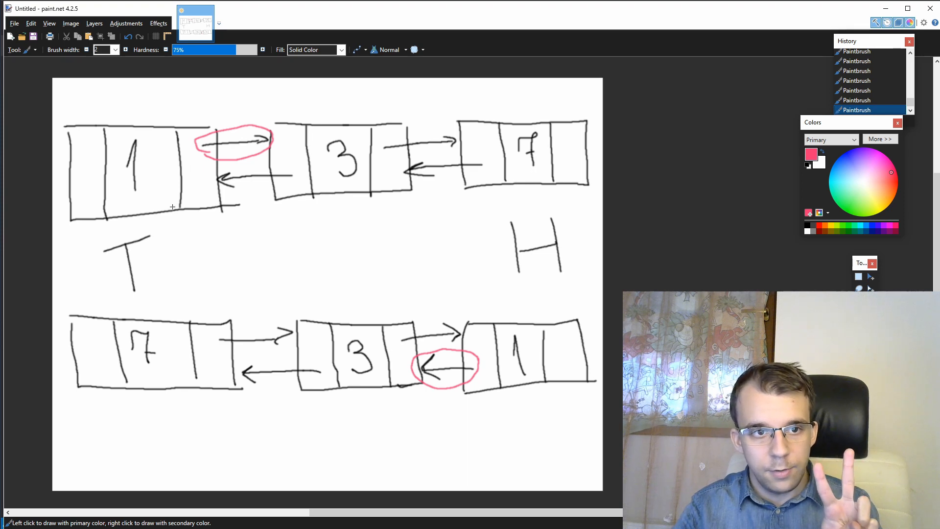
{"action": "mouse_move", "coordinate": [169, 167]}
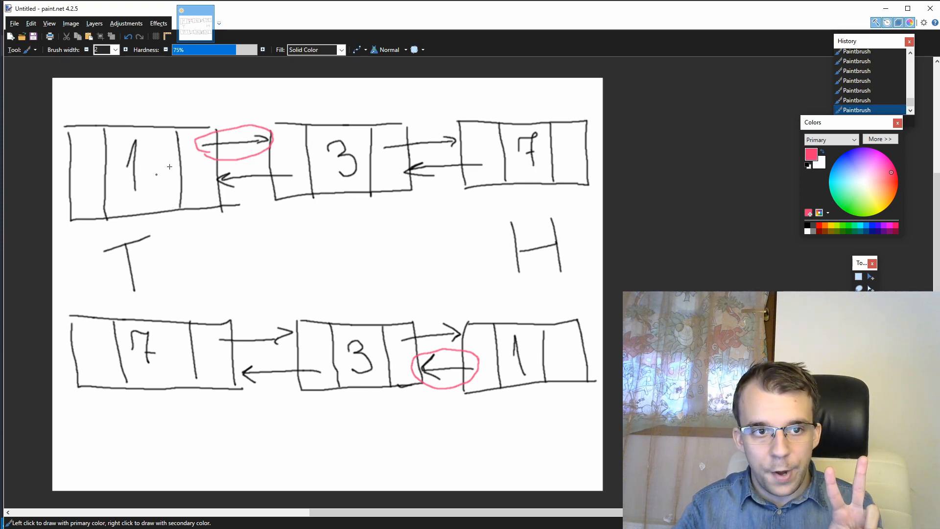
{"action": "mouse_move", "coordinate": [387, 199]}
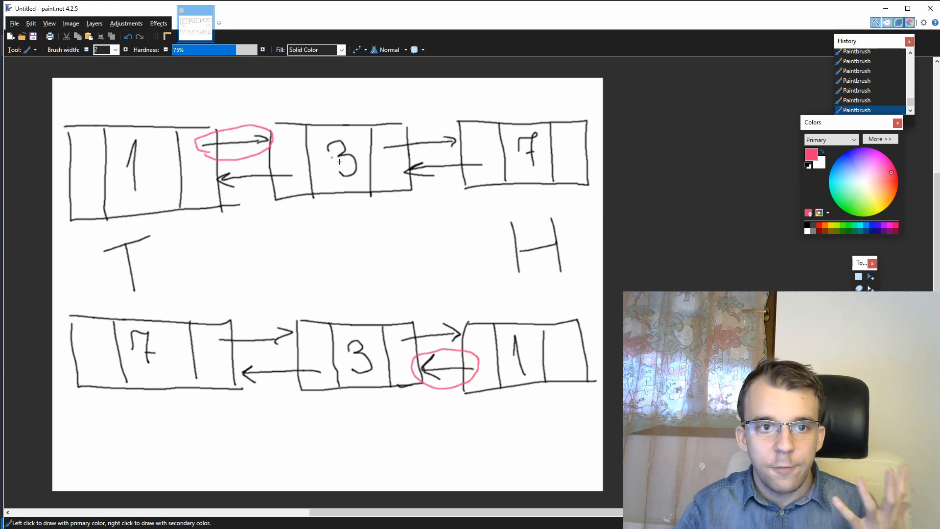
{"action": "mouse_move", "coordinate": [418, 166]}
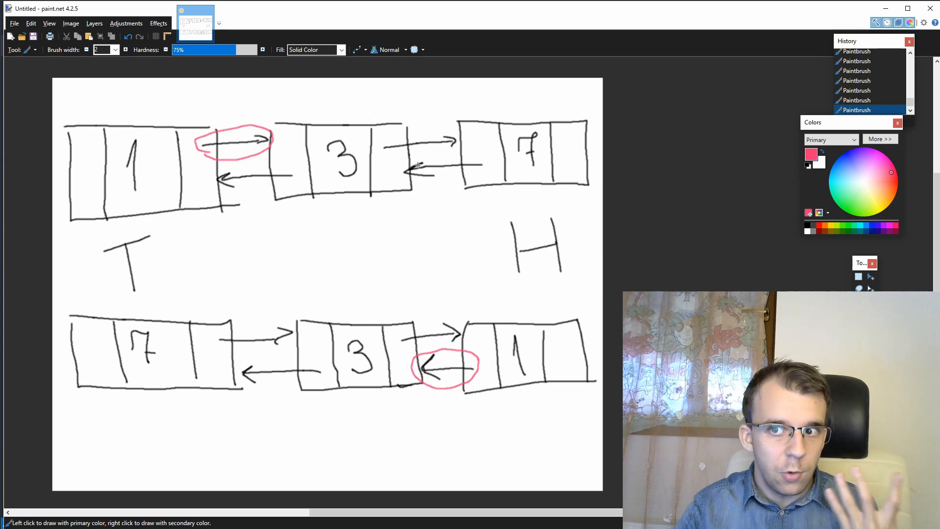
{"action": "mouse_move", "coordinate": [434, 154]}
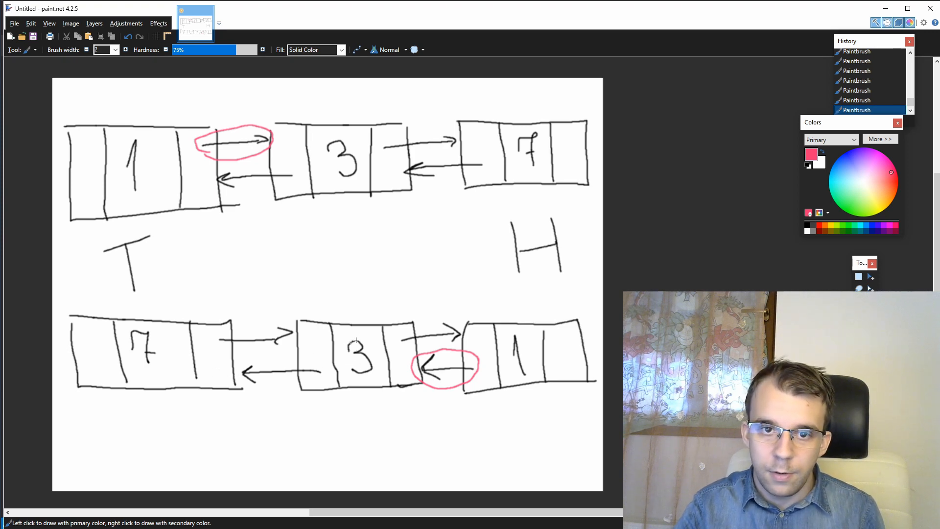
{"action": "mouse_move", "coordinate": [381, 333]}
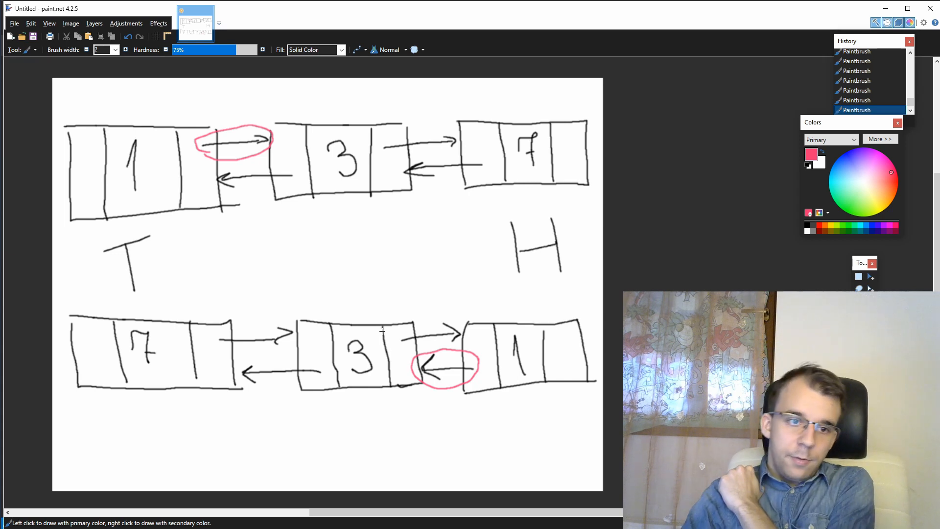
{"action": "mouse_move", "coordinate": [116, 265]}
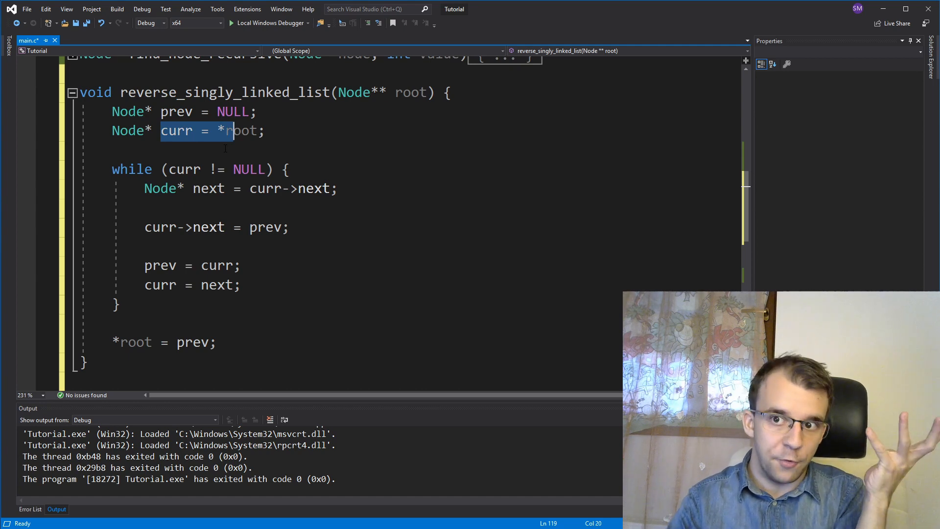
{"action": "mouse_move", "coordinate": [177, 131]}
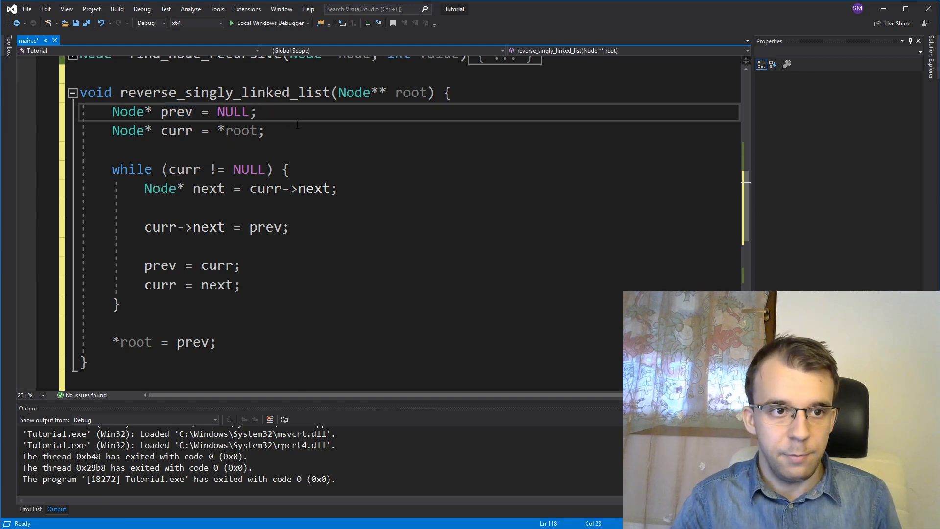
{"action": "double_click", "coordinate": [127, 111]}
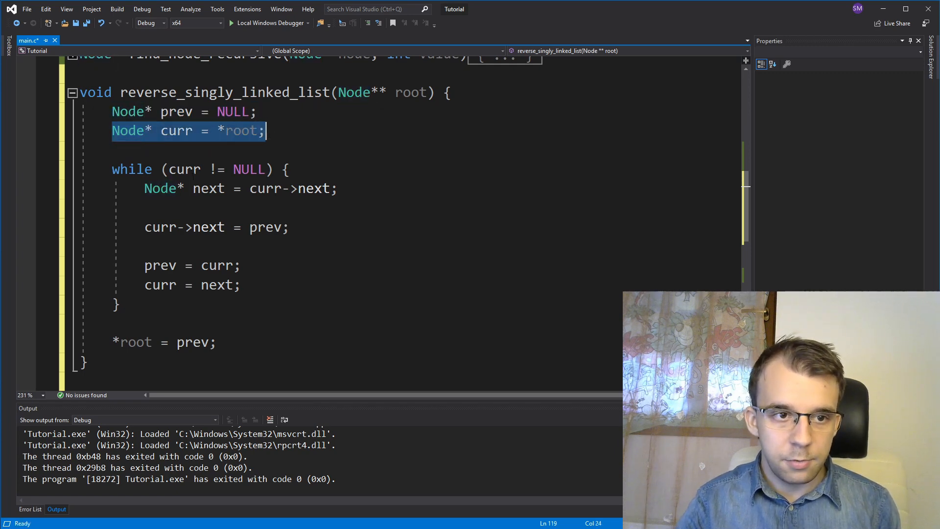
{"action": "left_click", "coordinate": [287, 170]}
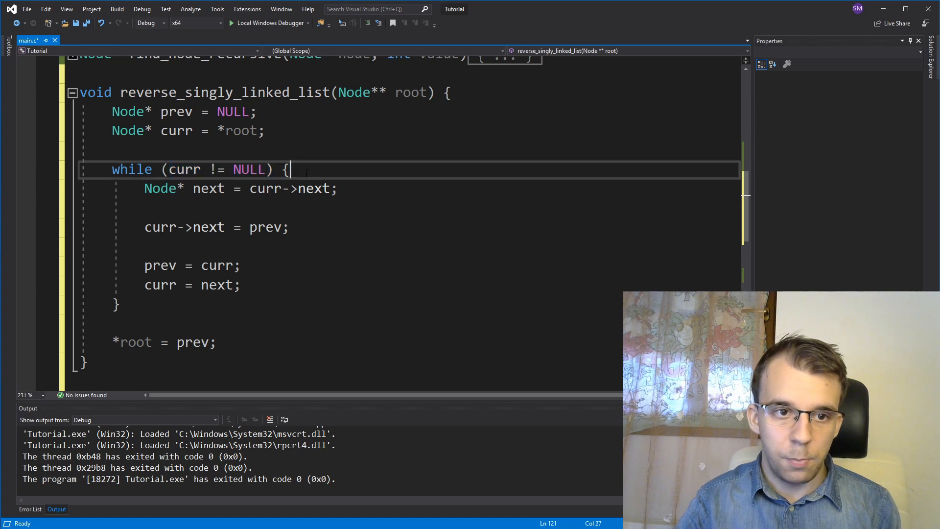
{"action": "mouse_move", "coordinate": [160, 188]}
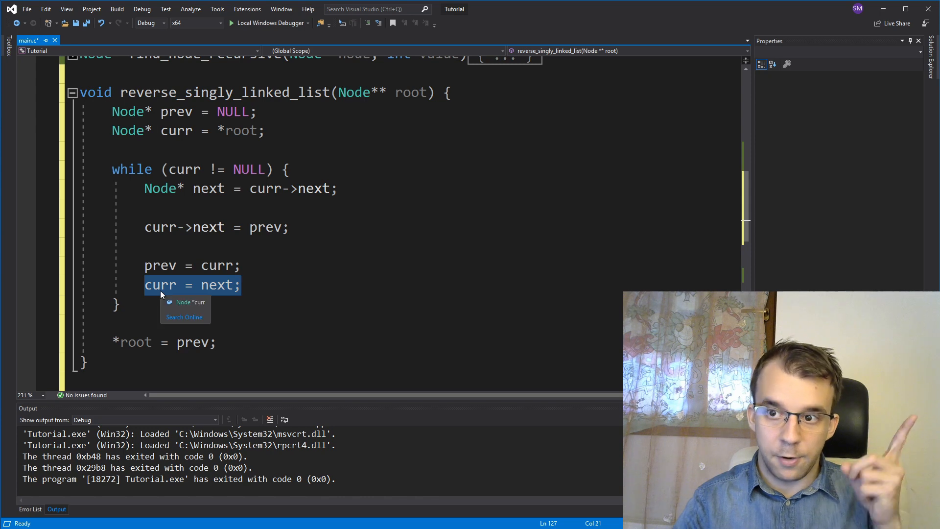
{"action": "left_click", "coordinate": [204, 188]}
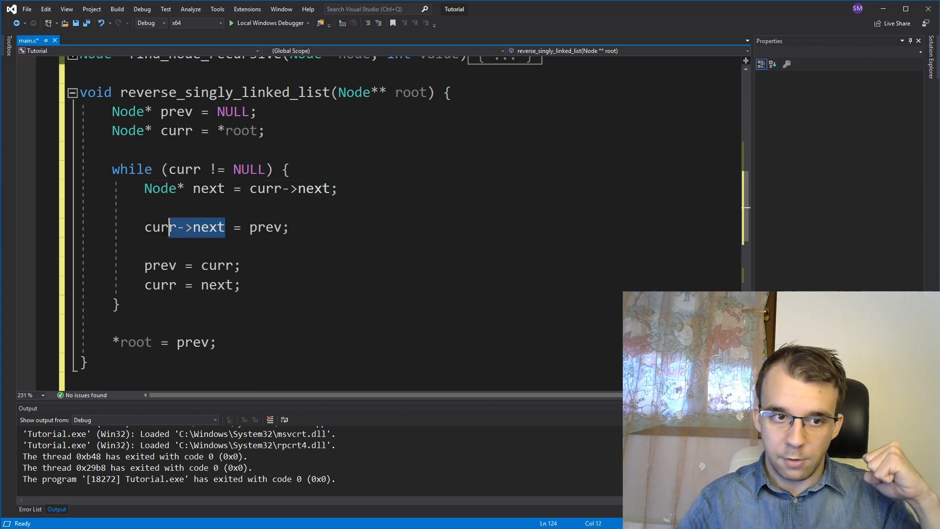
{"action": "left_click", "coordinate": [160, 265]}
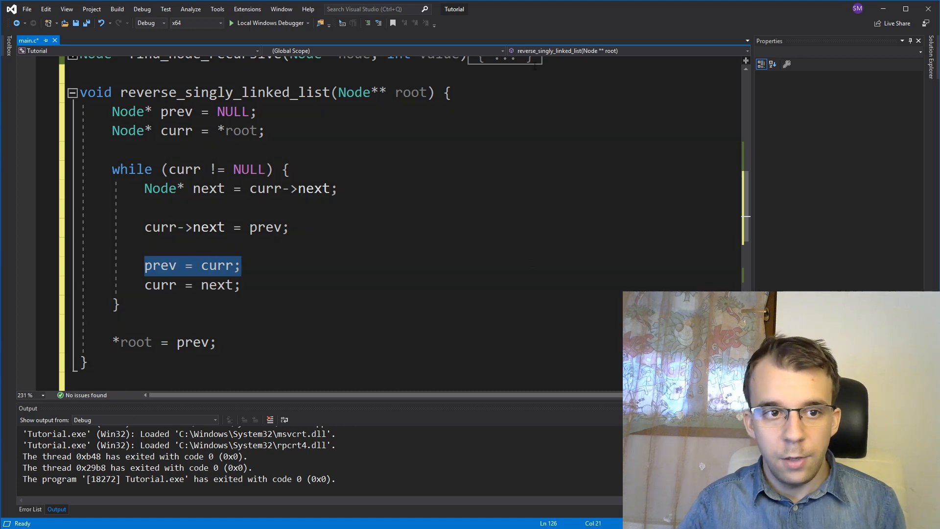
- Delete the 'Node* prev = NULL;' and 'prev = curr;' lines and save main.c
{"action": "left_click", "coordinate": [113, 324]}
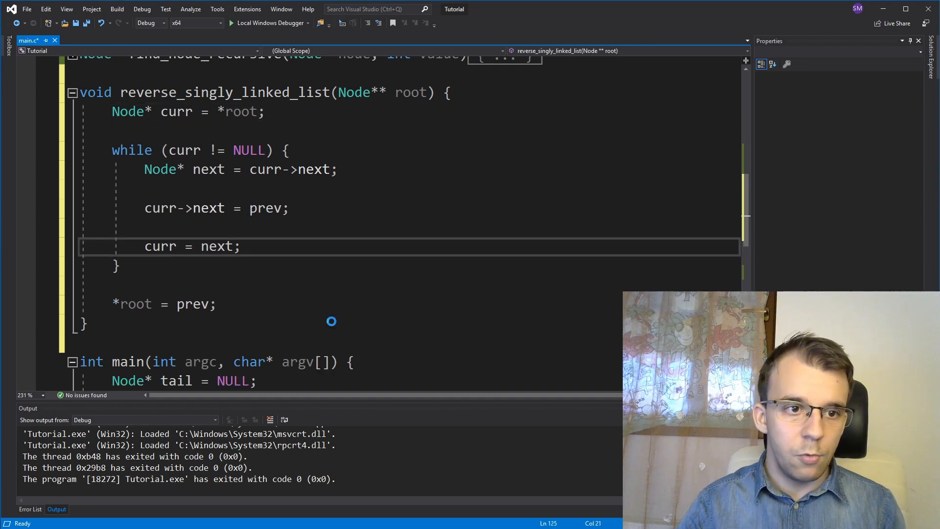
{"action": "key", "text": "ctrl+s"}
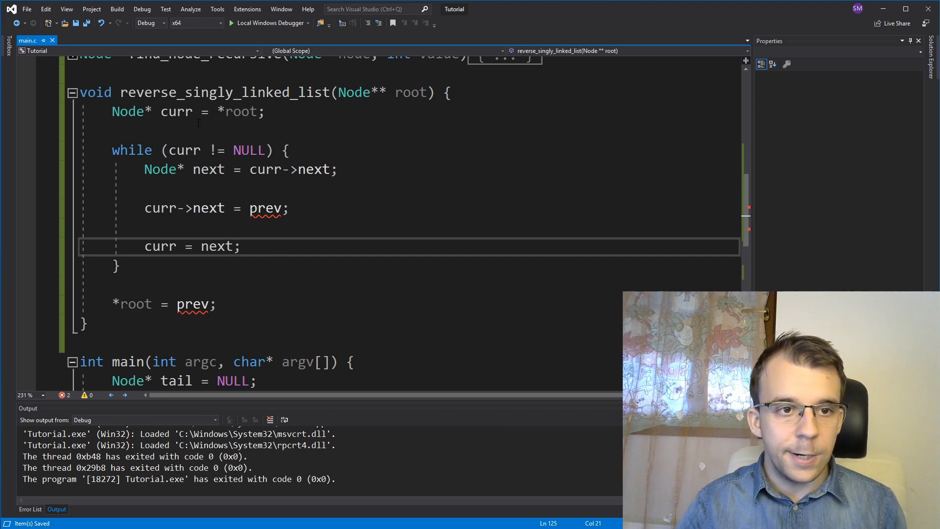
- Rename the function to reverse with parameters Node** tail, Node** head, and save
{"action": "double_click", "coordinate": [225, 92]}
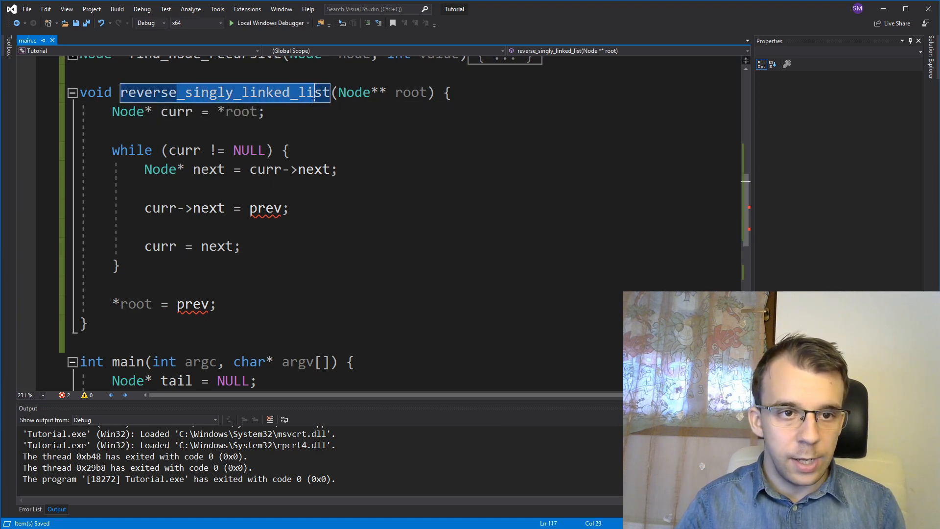
{"action": "type", "text": "reverse"}
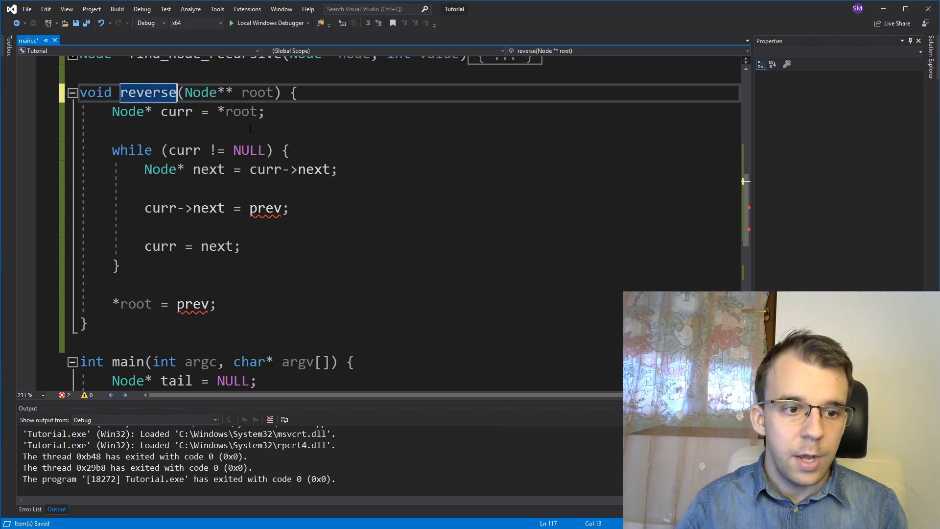
{"action": "double_click", "coordinate": [256, 92]}
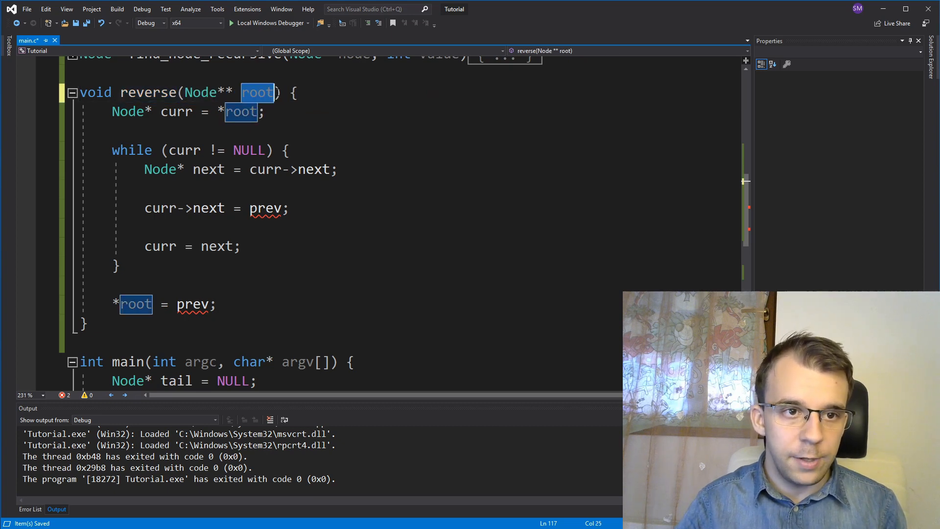
{"action": "mouse_move", "coordinate": [447, 183]}
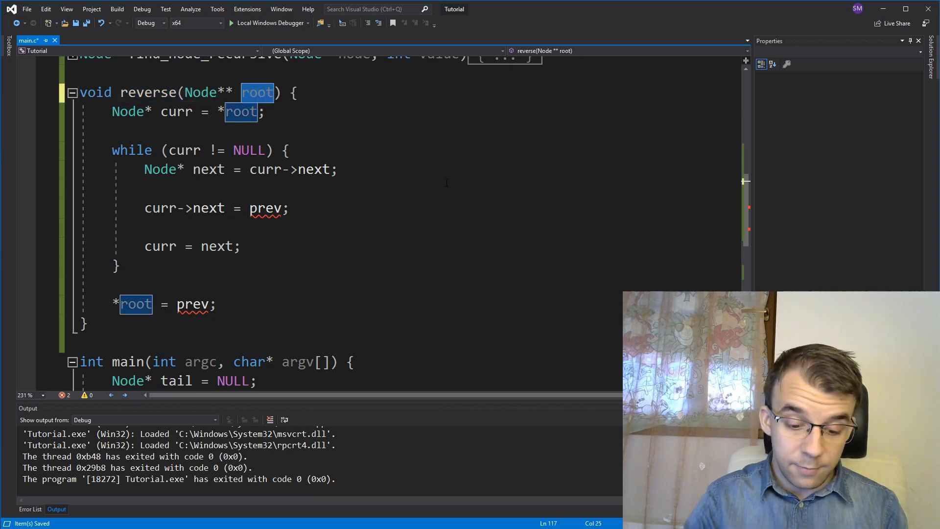
{"action": "type", "text": "tail,"}
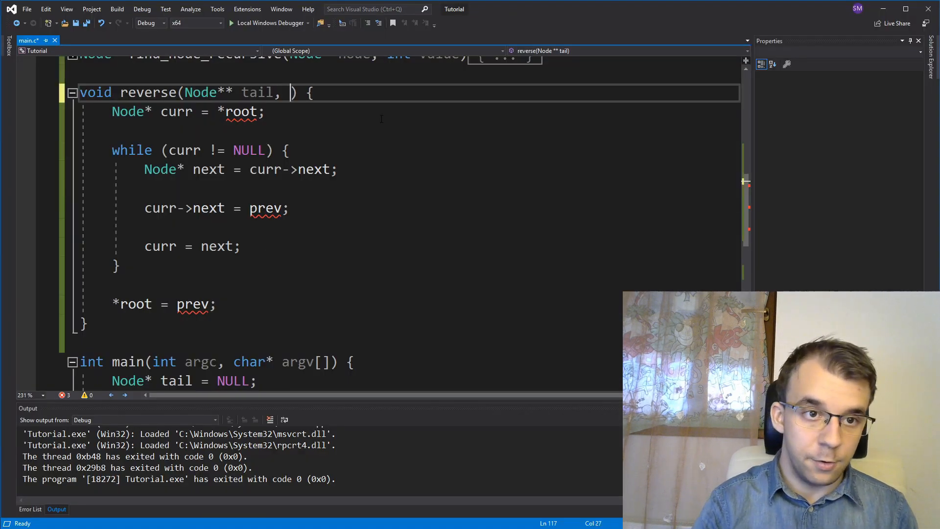
{"action": "type", "text": "Node** head"}
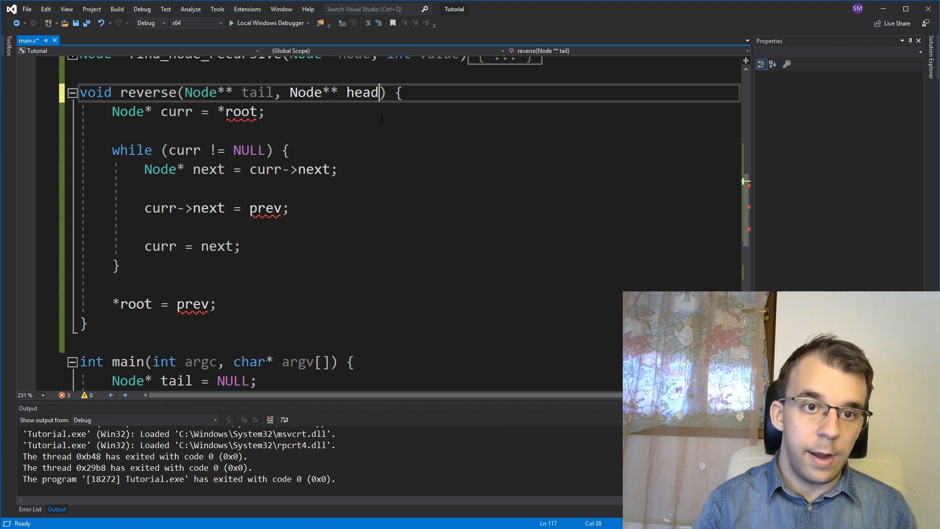
{"action": "key", "text": "ctrl+s"}
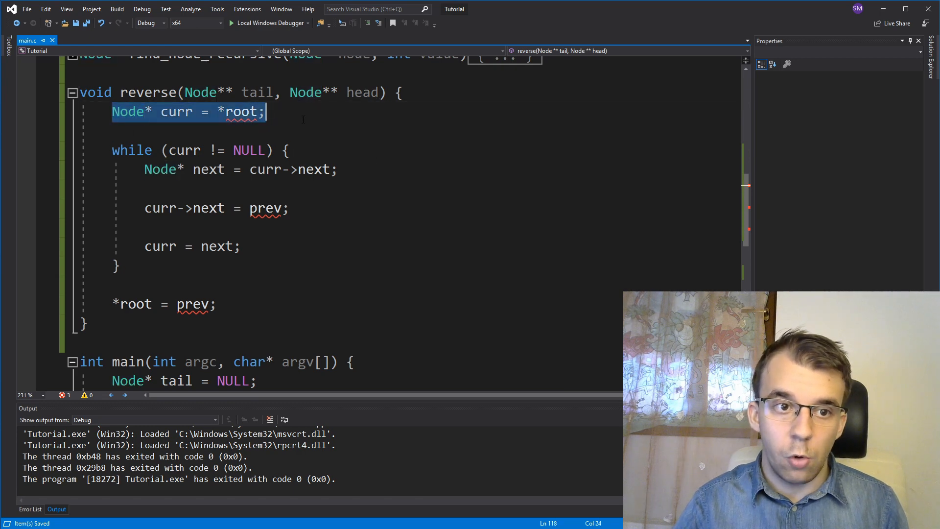
- Initialise curr from *tail instead of *root and review the loop's next-saving and assignment lines
{"action": "left_click", "coordinate": [218, 246]}
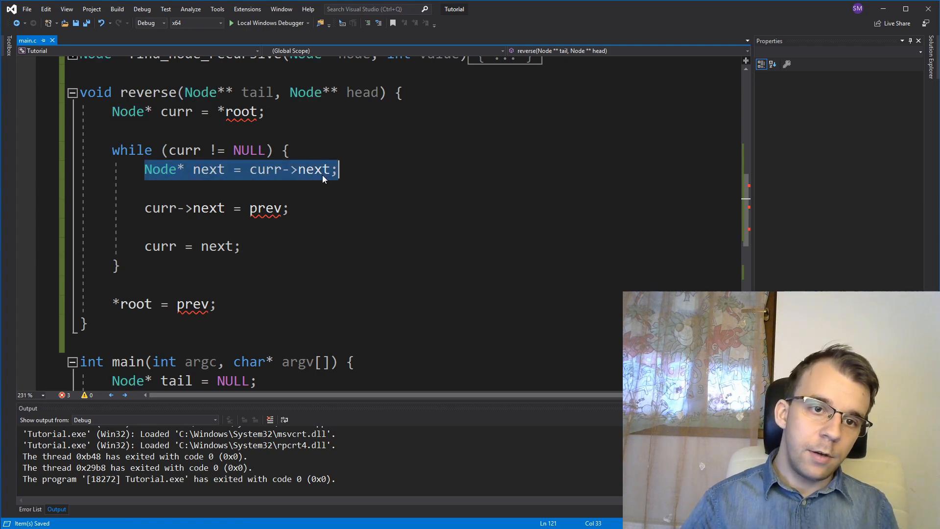
{"action": "mouse_move", "coordinate": [308, 169]}
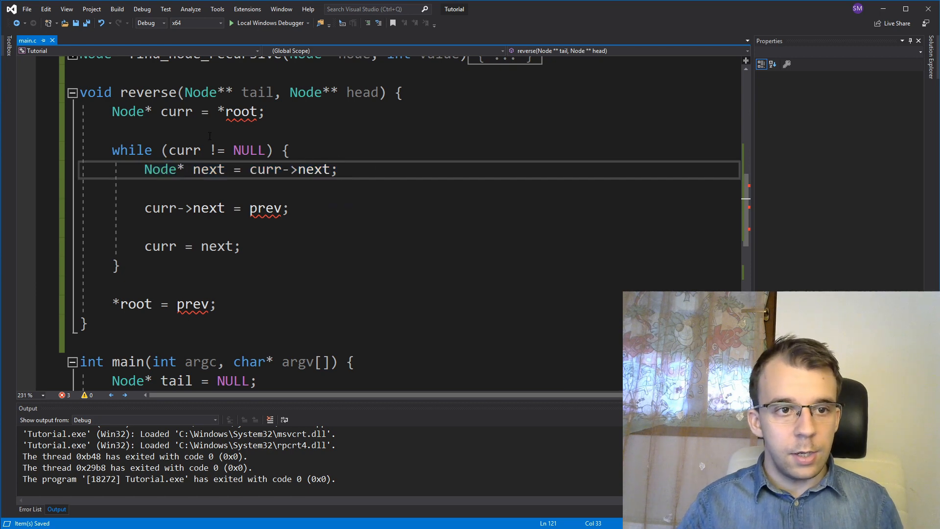
{"action": "double_click", "coordinate": [241, 112]}
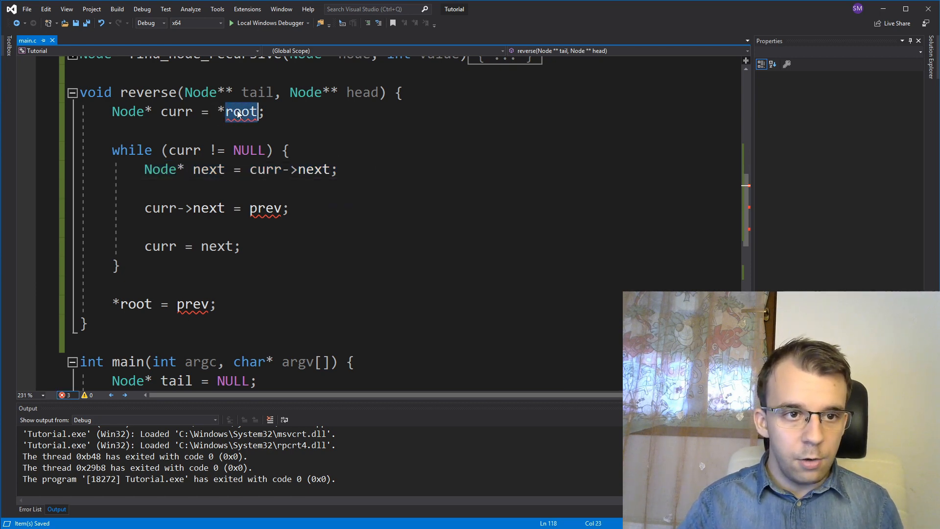
{"action": "type", "text": "tail"}
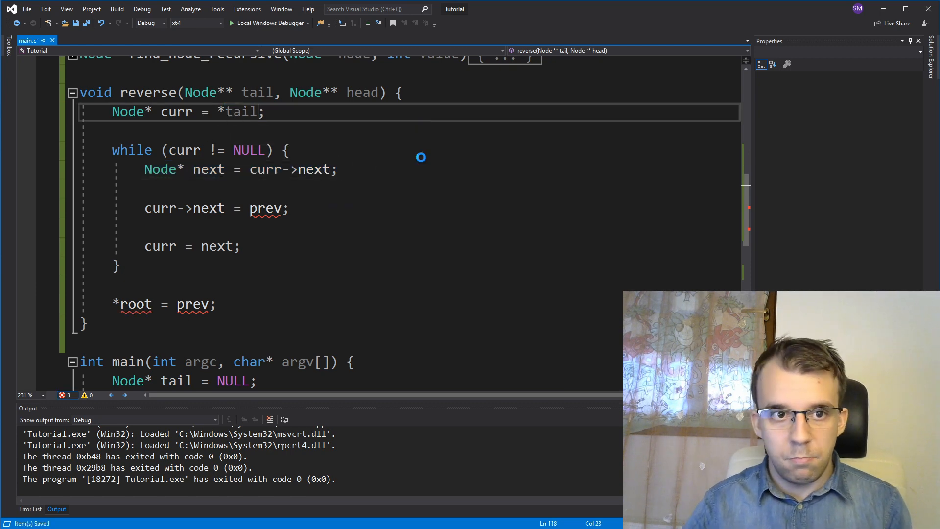
{"action": "left_click", "coordinate": [263, 112]}
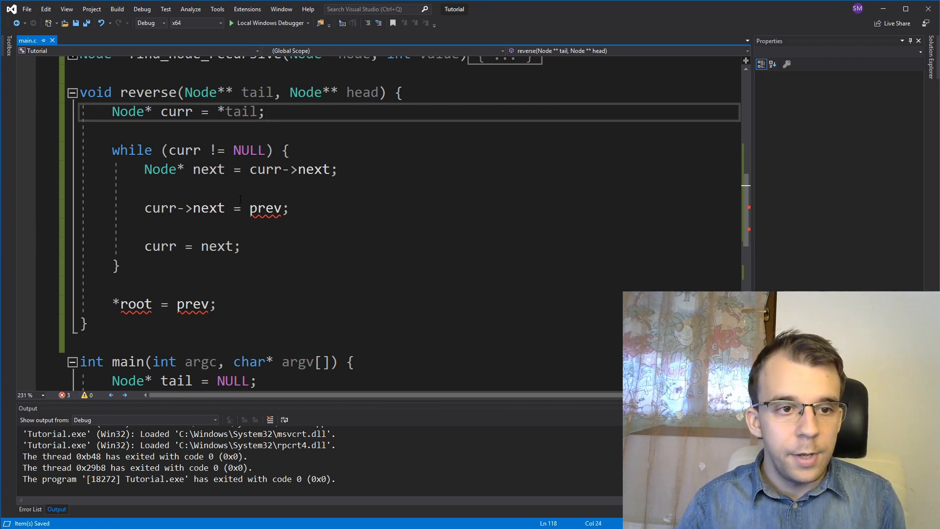
{"action": "triple_click", "coordinate": [240, 169]}
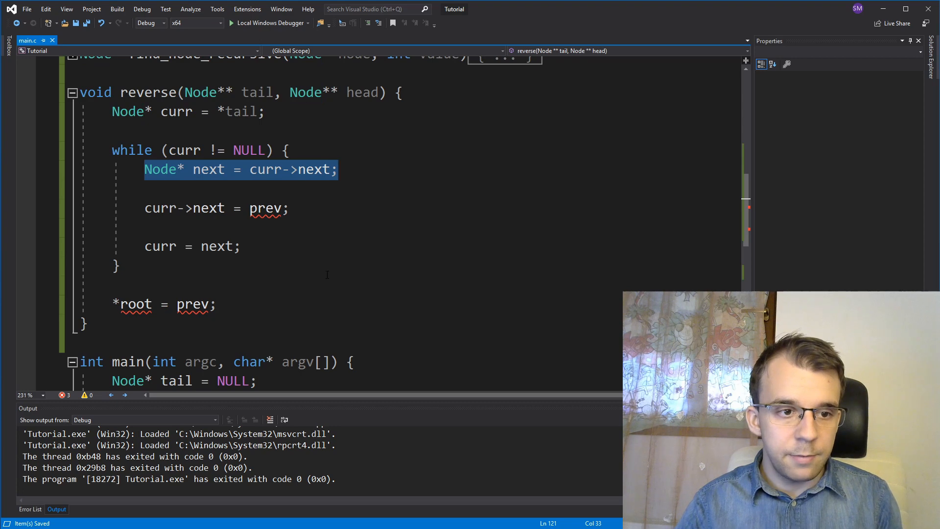
{"action": "left_click", "coordinate": [146, 207]}
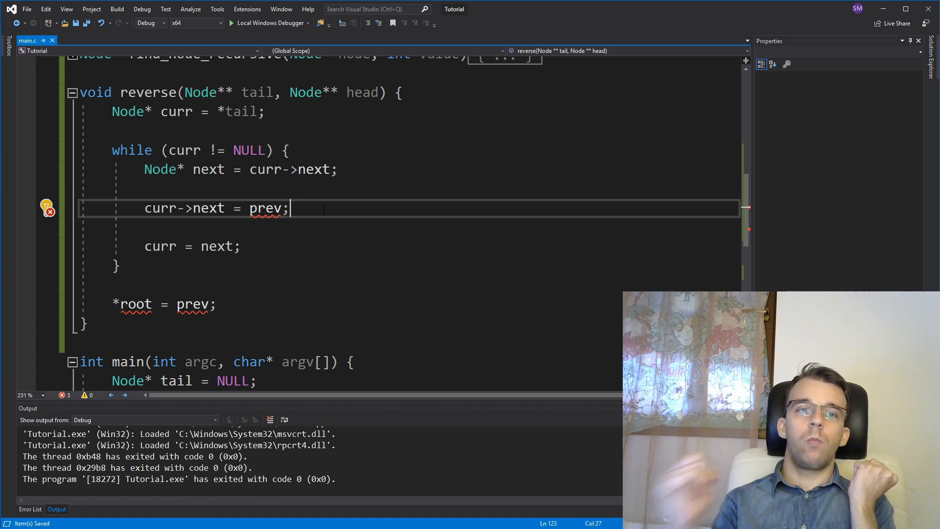
- Make the loop assign curr->next = curr->prev and curr->prev = curr->next, highlighting each field
{"action": "double_click", "coordinate": [208, 169]}
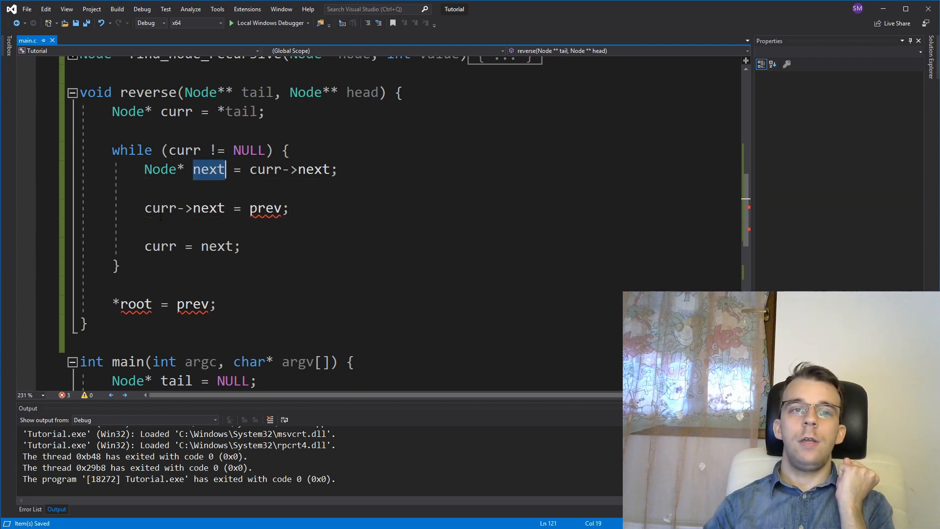
{"action": "double_click", "coordinate": [266, 207]}
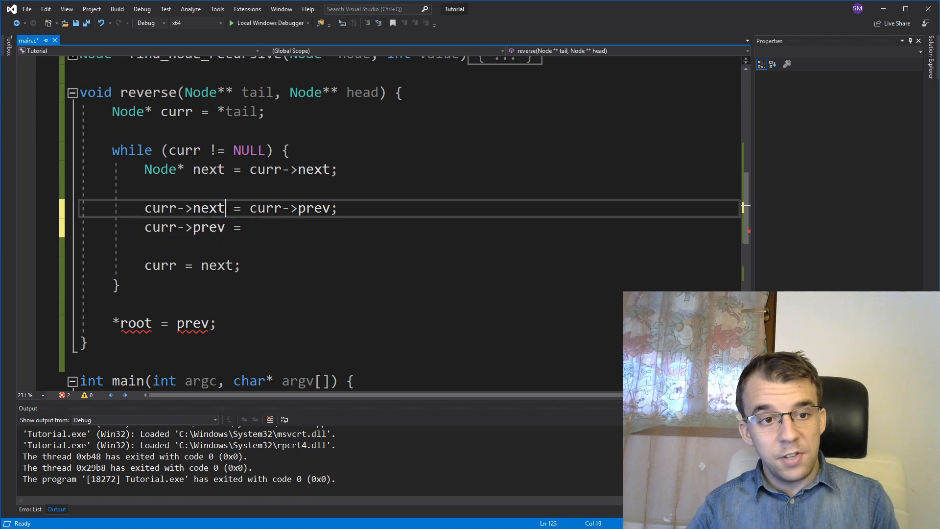
{"action": "double_click", "coordinate": [184, 207]}
{"action": "type", "text": " curr->next"}
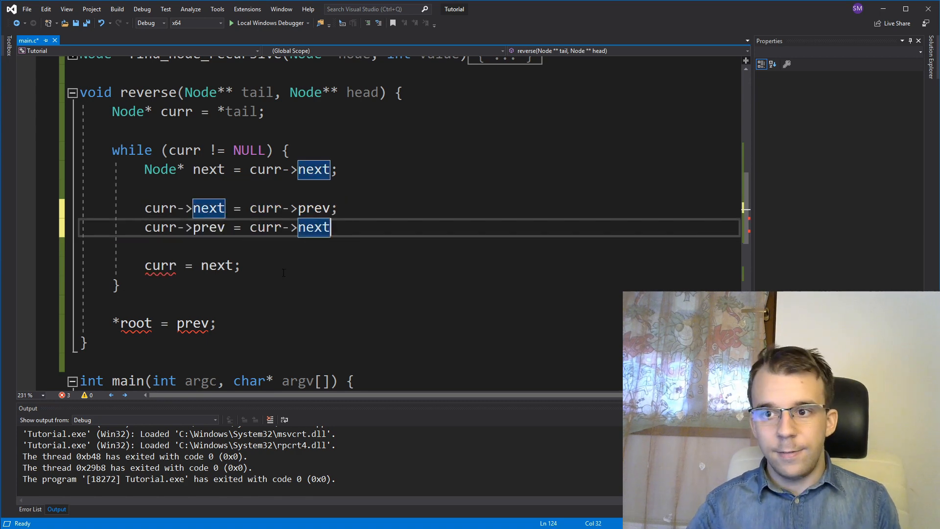
{"action": "left_click", "coordinate": [231, 208]}
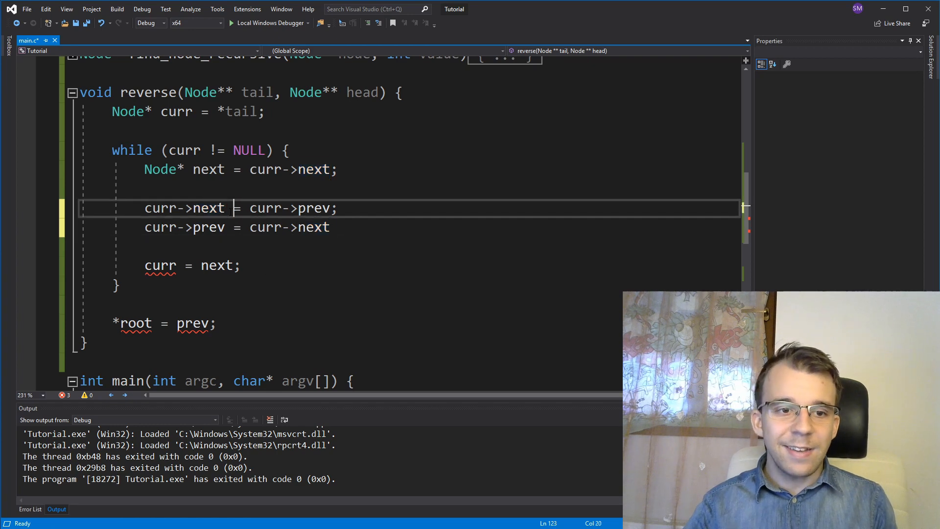
{"action": "double_click", "coordinate": [185, 207]}
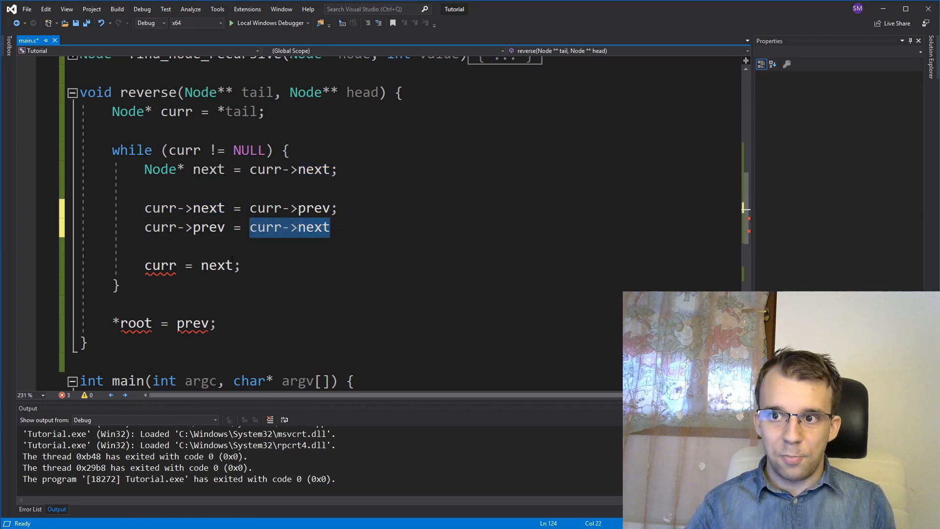
{"action": "double_click", "coordinate": [185, 226]}
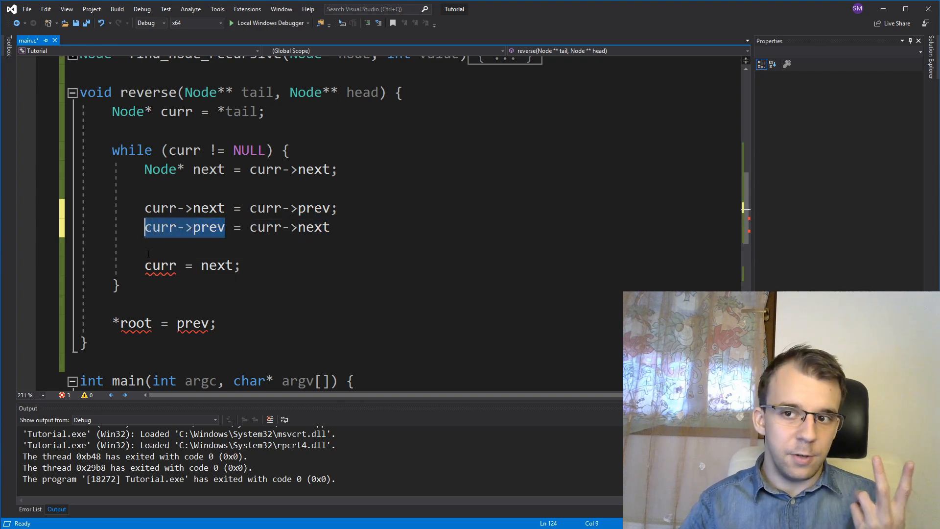
{"action": "double_click", "coordinate": [290, 226]}
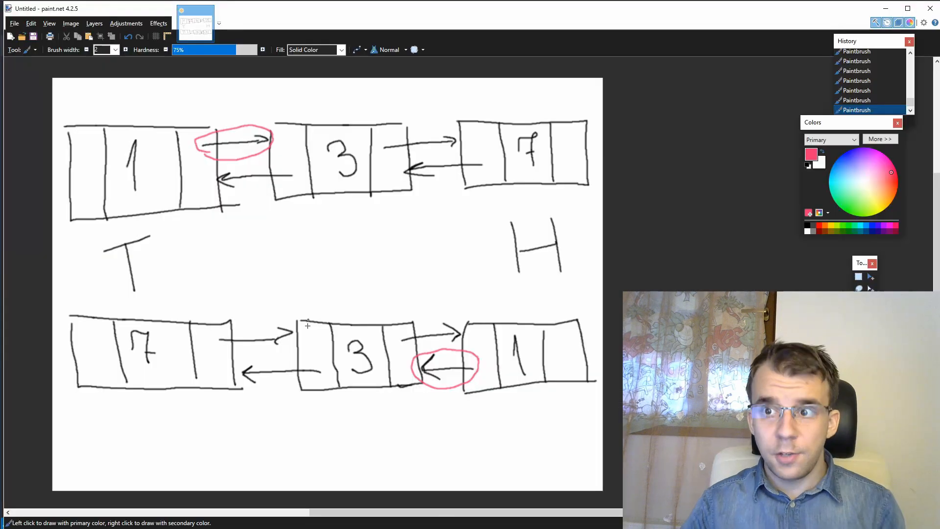
{"action": "mouse_move", "coordinate": [282, 363]}
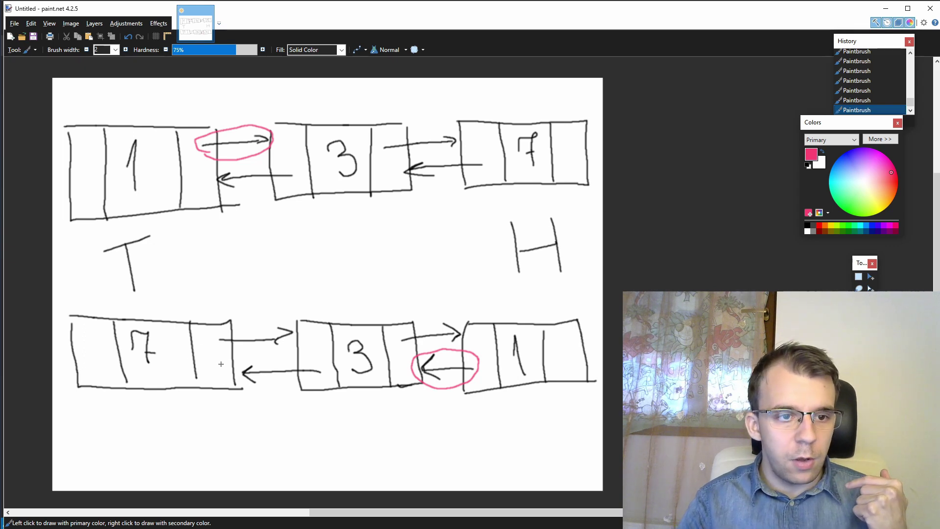
{"action": "mouse_move", "coordinate": [514, 260]}
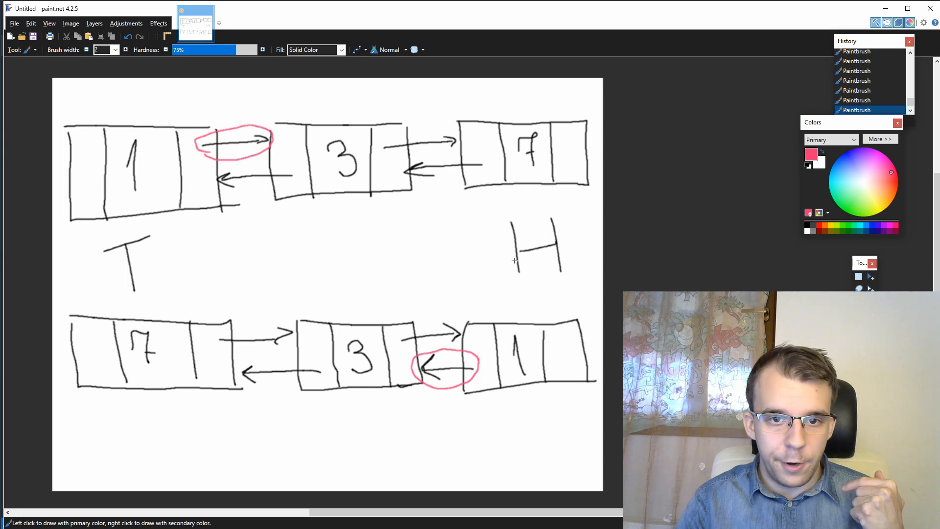
{"action": "mouse_move", "coordinate": [143, 344]}
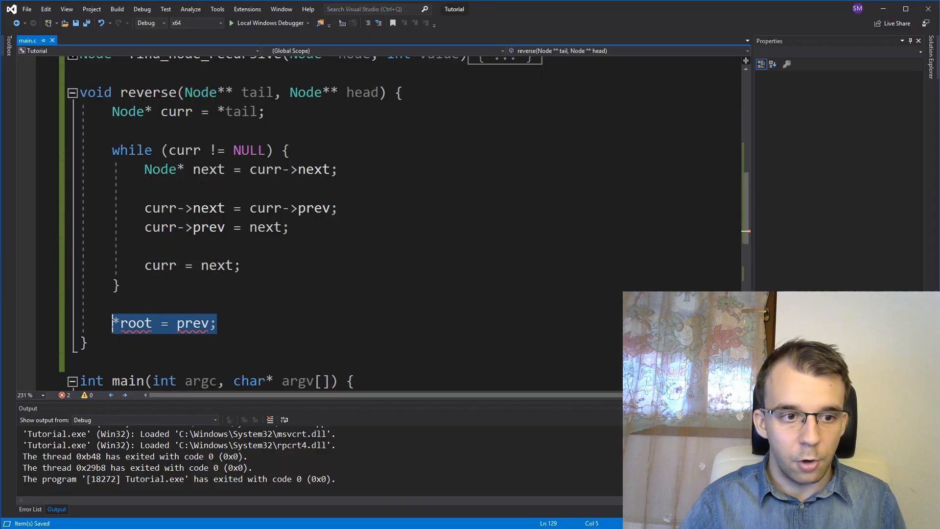
- Write Node* aux = *tail; *tail = *head; *head = aux; after the loop and save
{"action": "type", "text": "Node* aux ="}
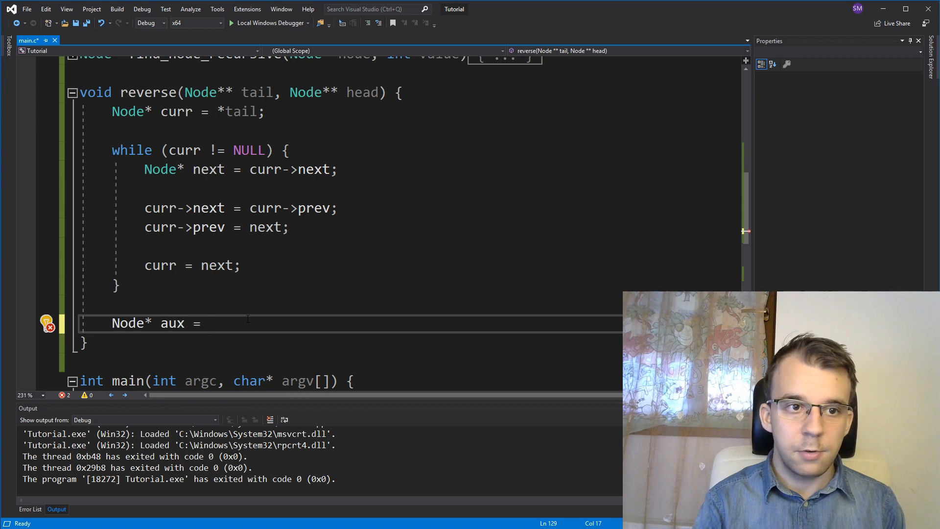
{"action": "type", "text": "*tail;"}
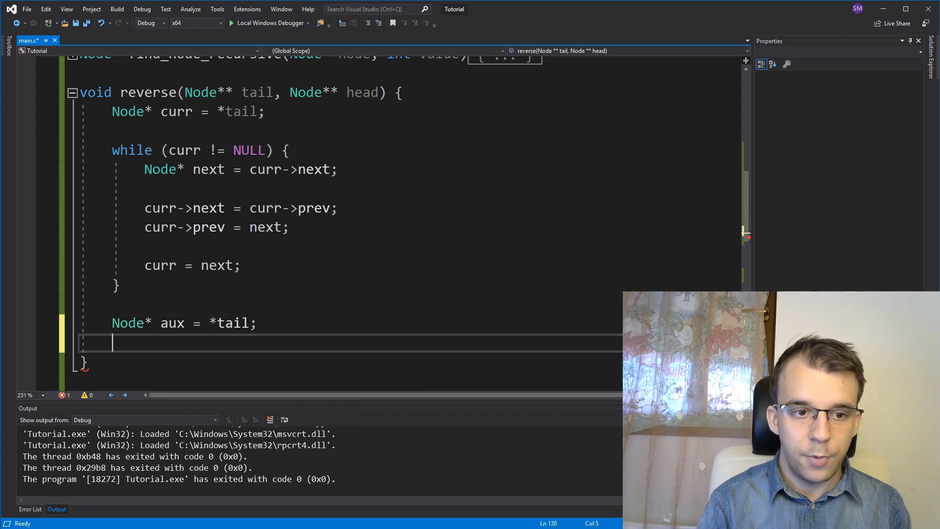
{"action": "type", "text": "*tail ="}
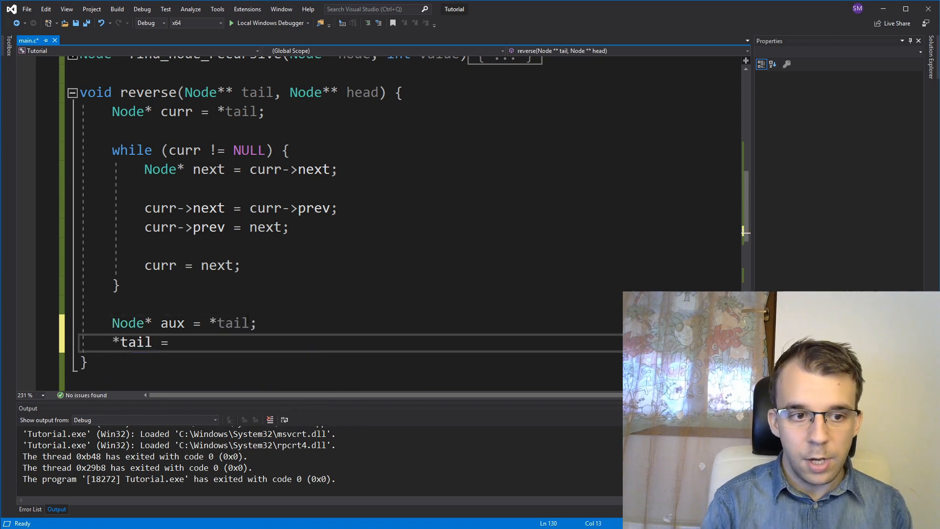
{"action": "type", "text": "*head;"}
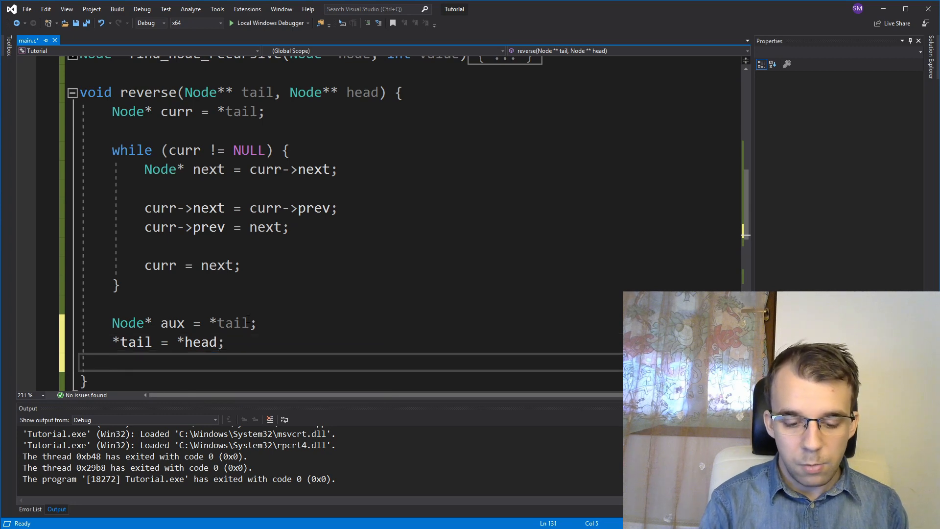
{"action": "type", "text": "*head = a"}
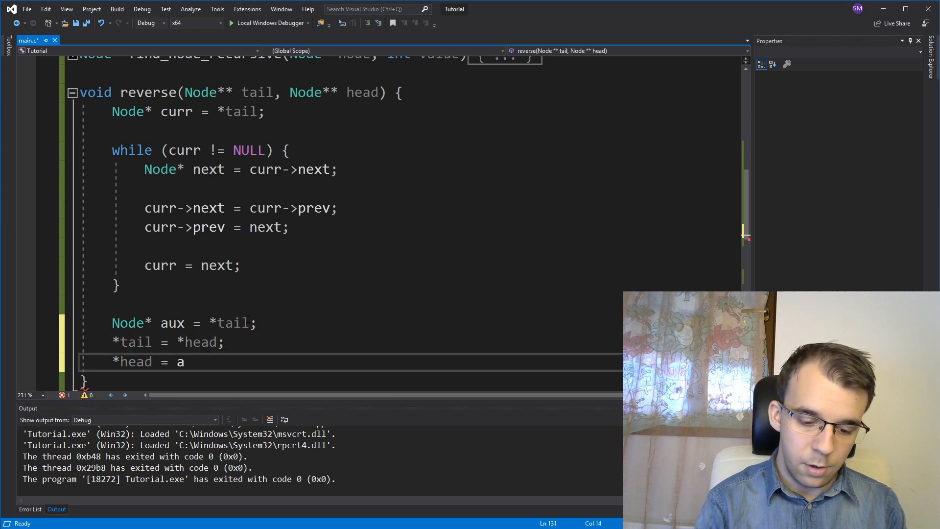
{"action": "type", "text": "ux;"}
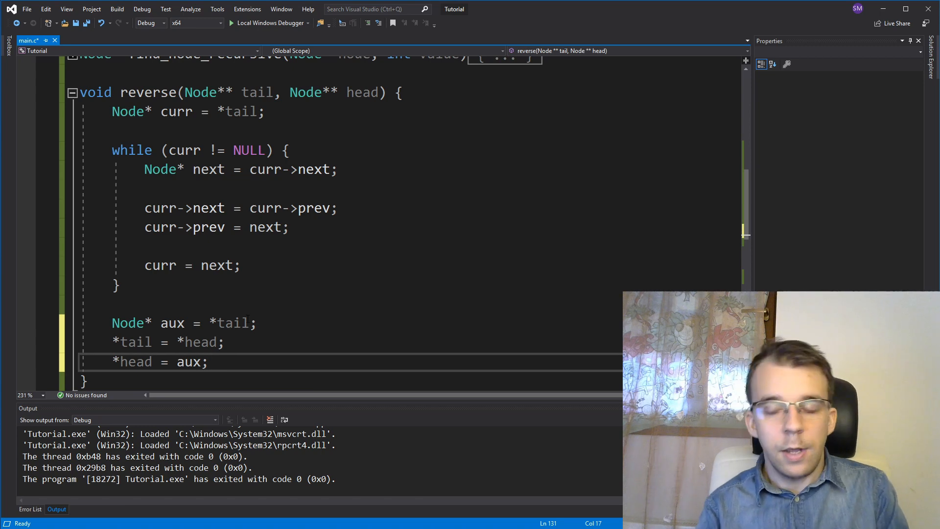
{"action": "key", "text": "ctrl+s"}
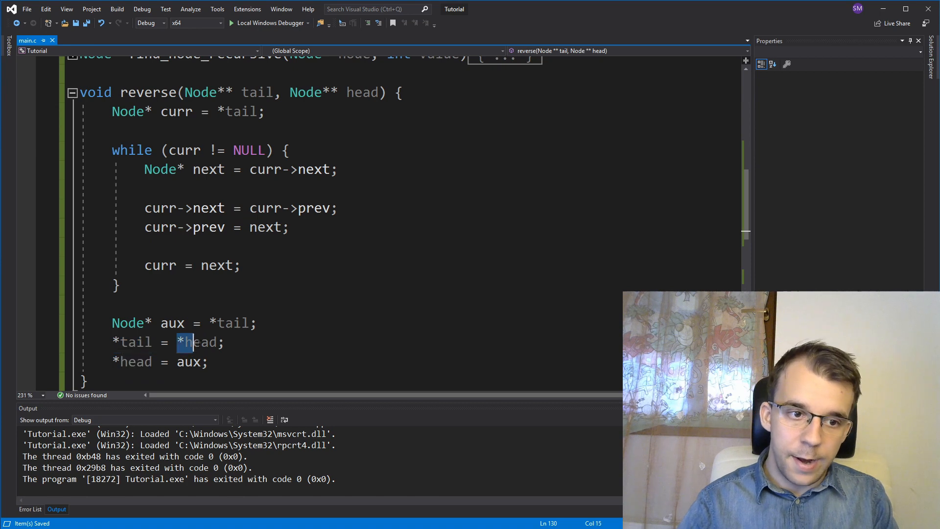
- Review the head/tail swap and the tail parameter, then scroll down to main's reverse(&tail, &head) call
{"action": "left_click", "coordinate": [178, 361]}
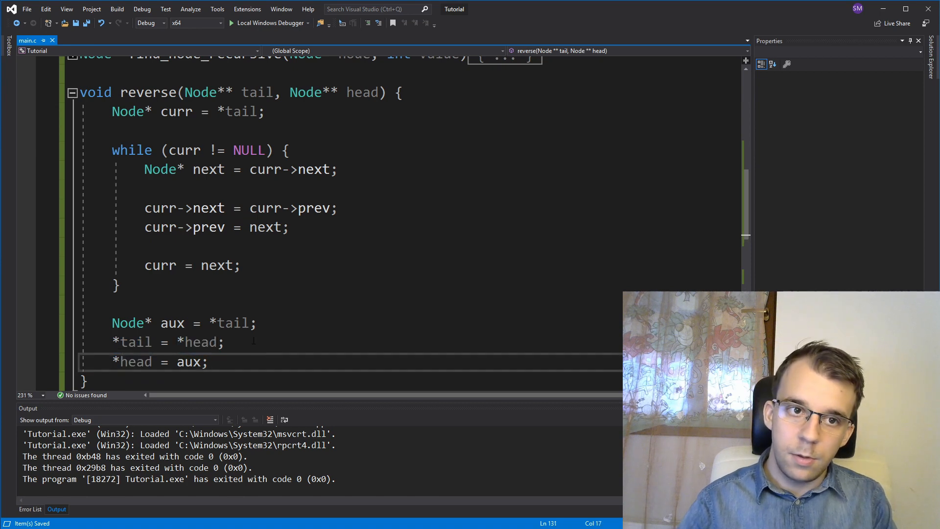
{"action": "double_click", "coordinate": [256, 92]}
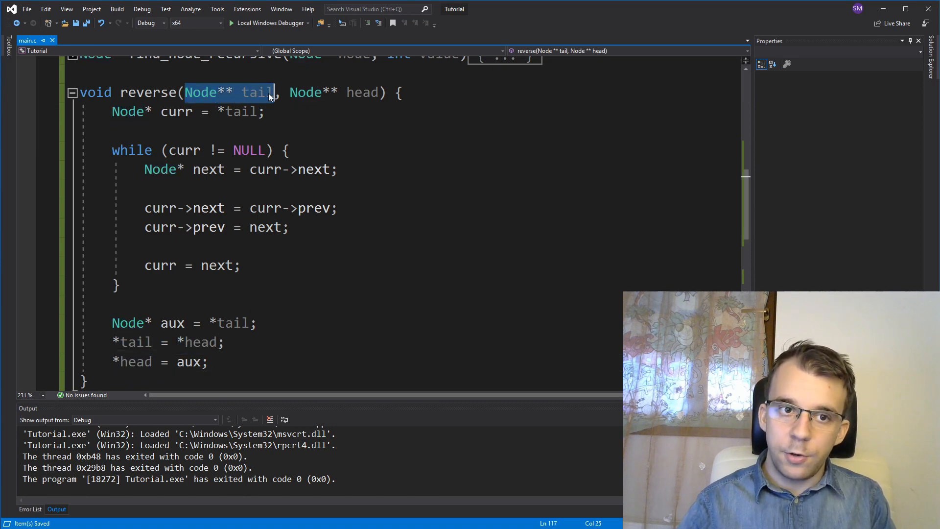
{"action": "scroll", "scroll_direction": "down", "scroll_amount": 3}
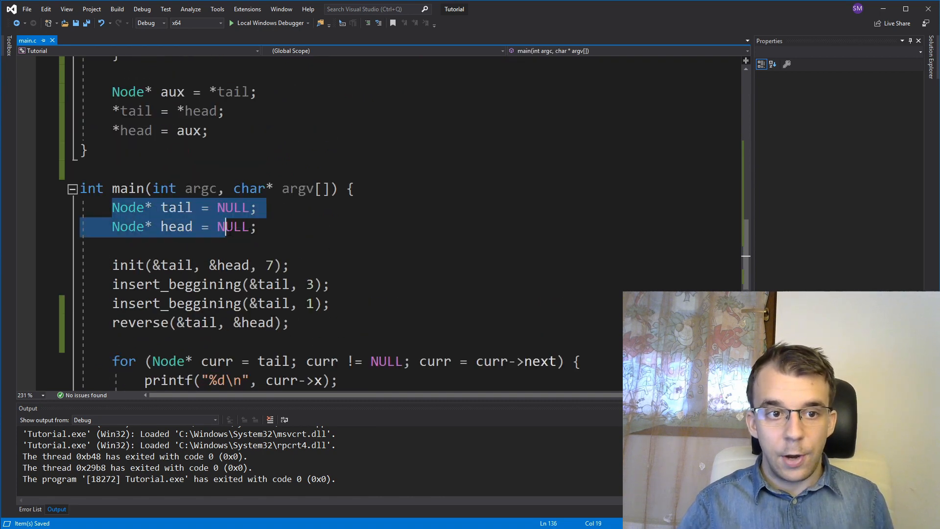
- Comment out main's init and insert_beggining calls and rerun the program, which exits with code 0
{"action": "left_click", "coordinate": [257, 226]}
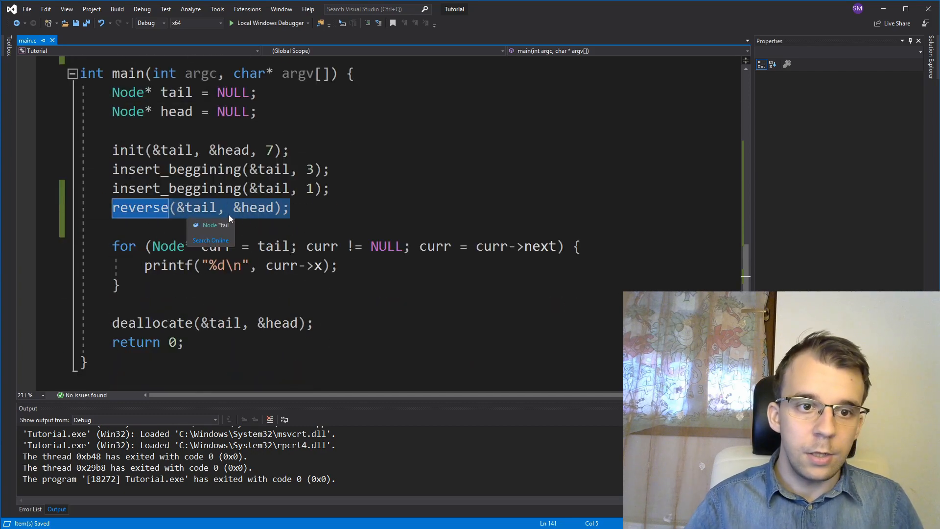
{"action": "mouse_move", "coordinate": [267, 231]}
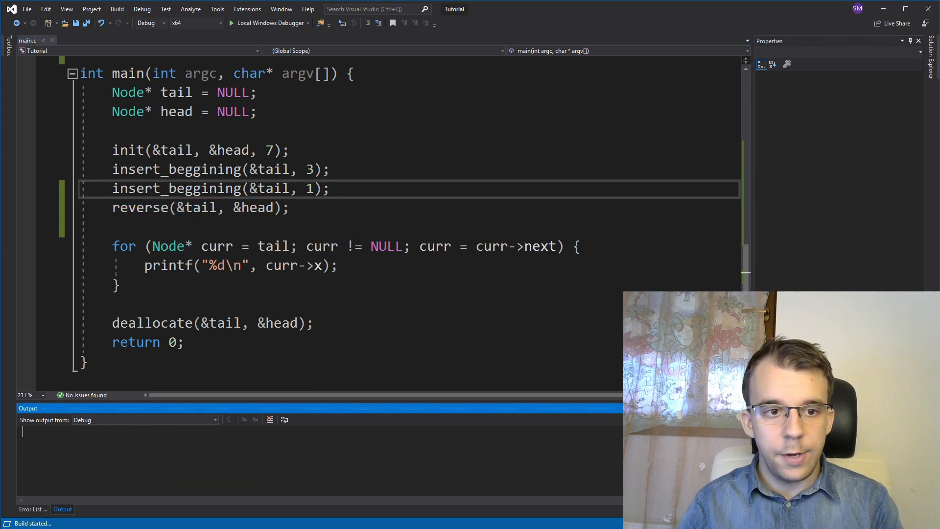
{"action": "left_click", "coordinate": [267, 23]}
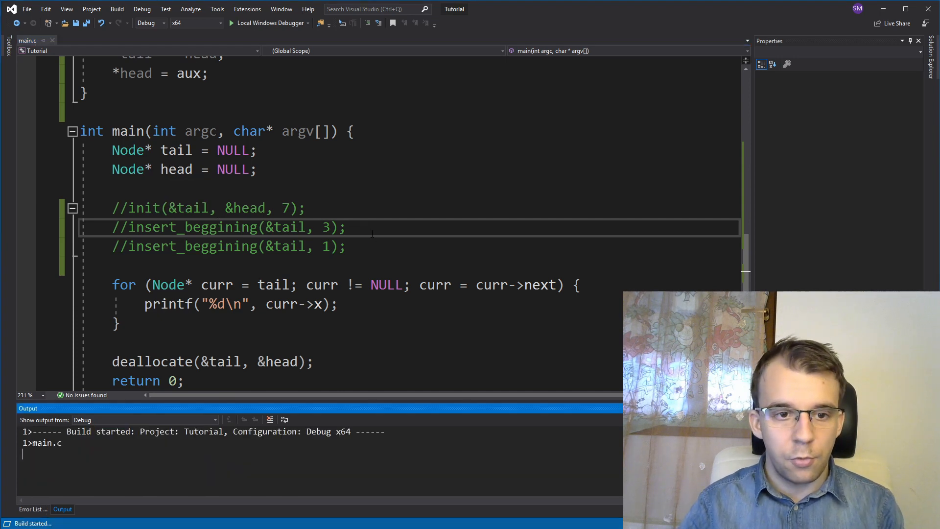
{"action": "left_click", "coordinate": [270, 23]}
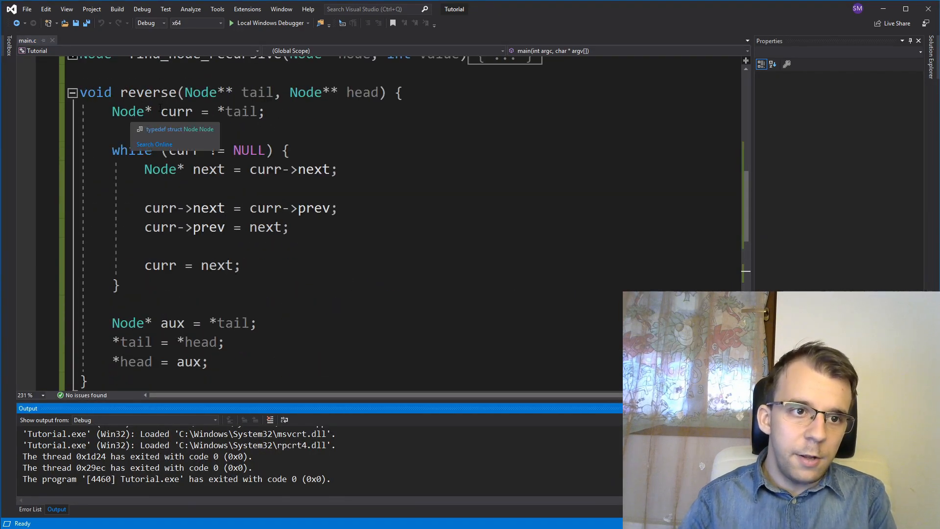
{"action": "double_click", "coordinate": [240, 111]}
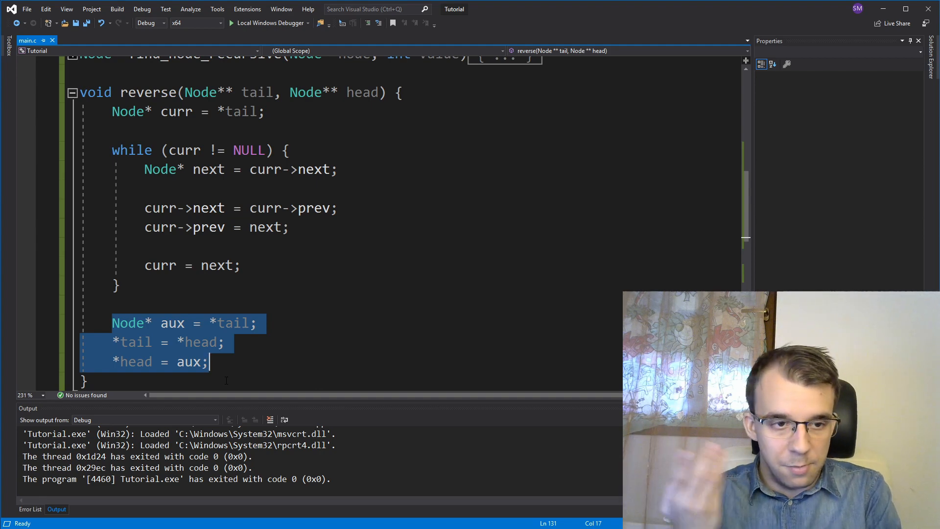
{"action": "scroll", "scroll_direction": "down", "scroll_amount": 3}
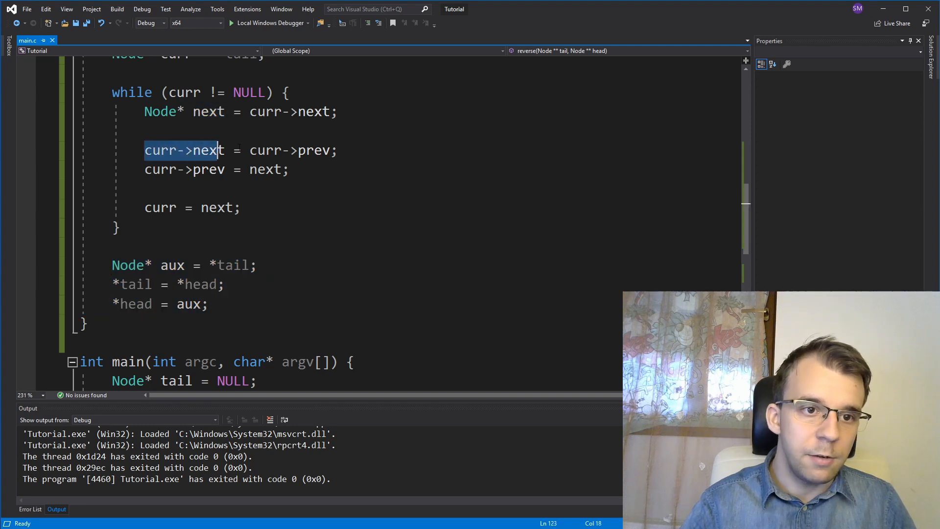
{"action": "left_click", "coordinate": [258, 169]}
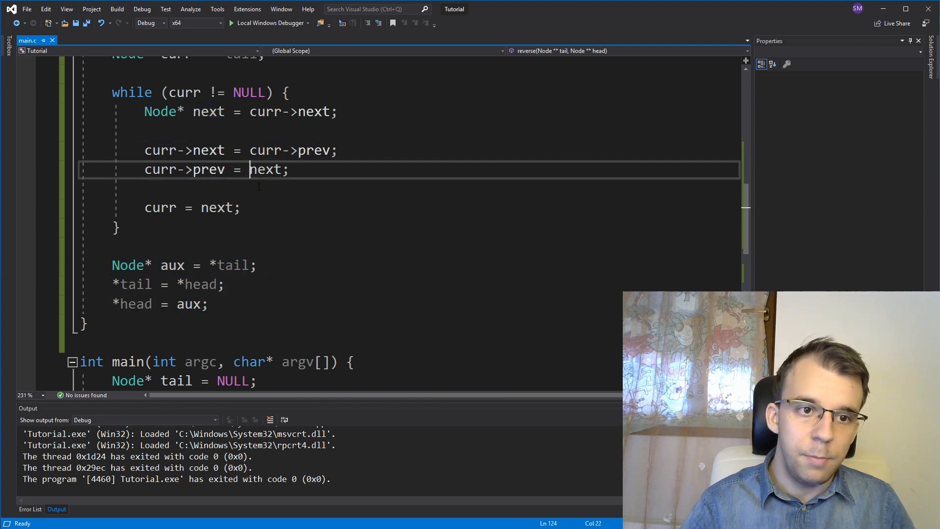
{"action": "double_click", "coordinate": [265, 169]}
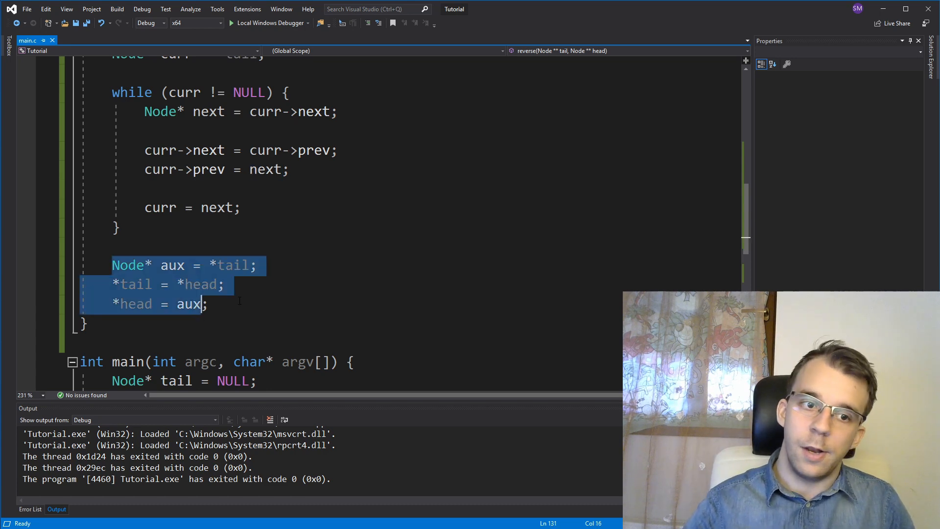
{"action": "left_click", "coordinate": [208, 304]}
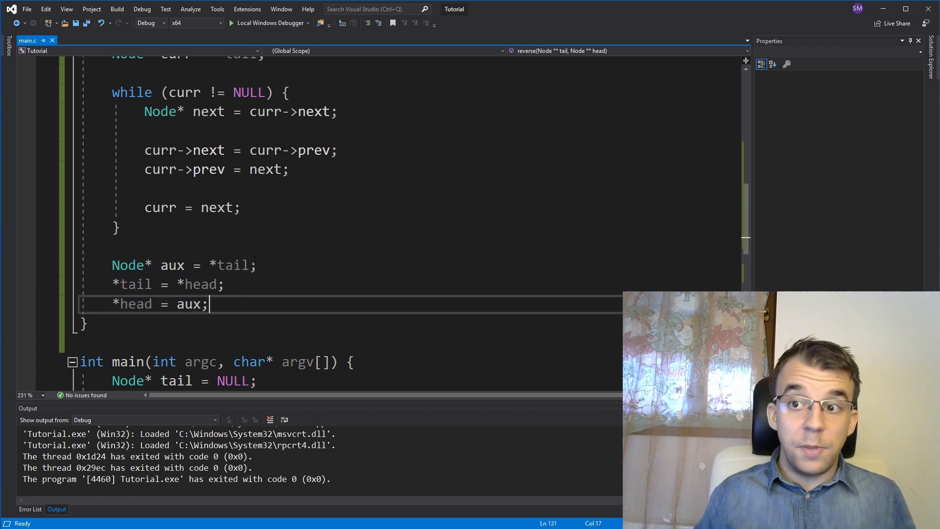